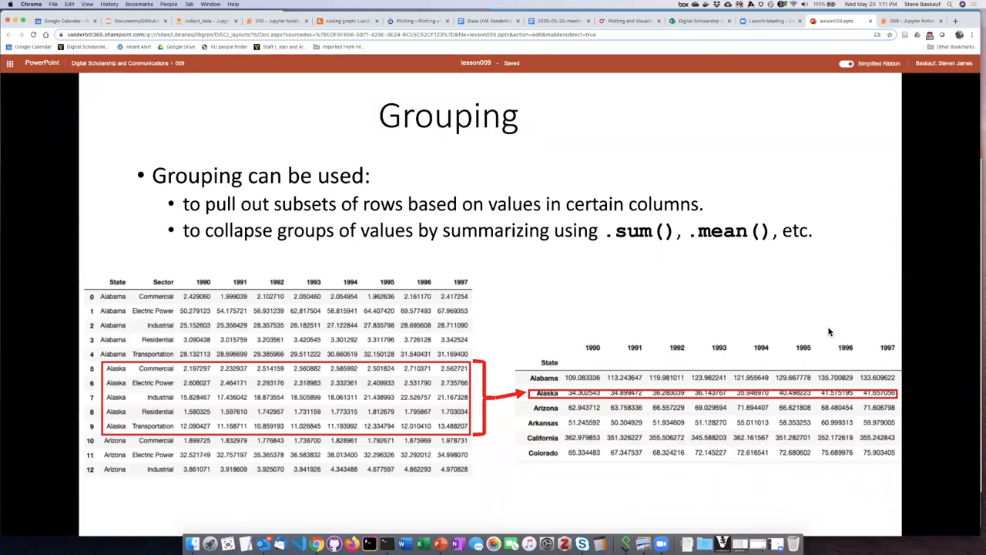
mouse_move(758, 315)
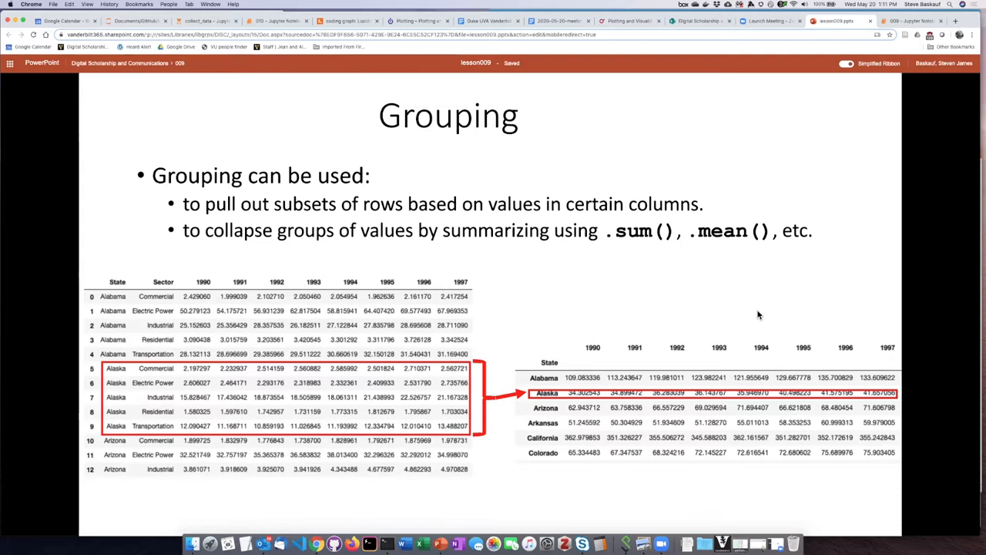
mouse_move(624, 308)
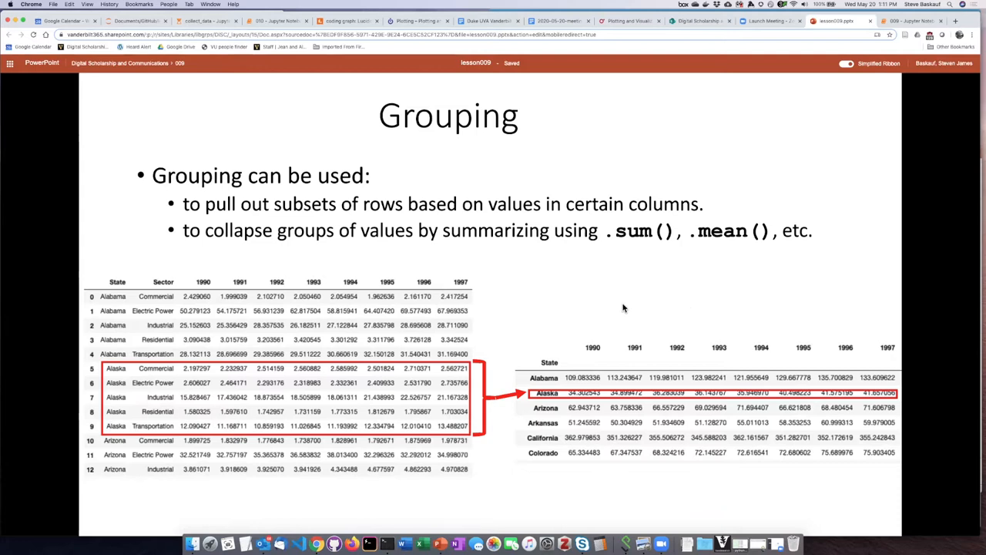
mouse_move(536, 312)
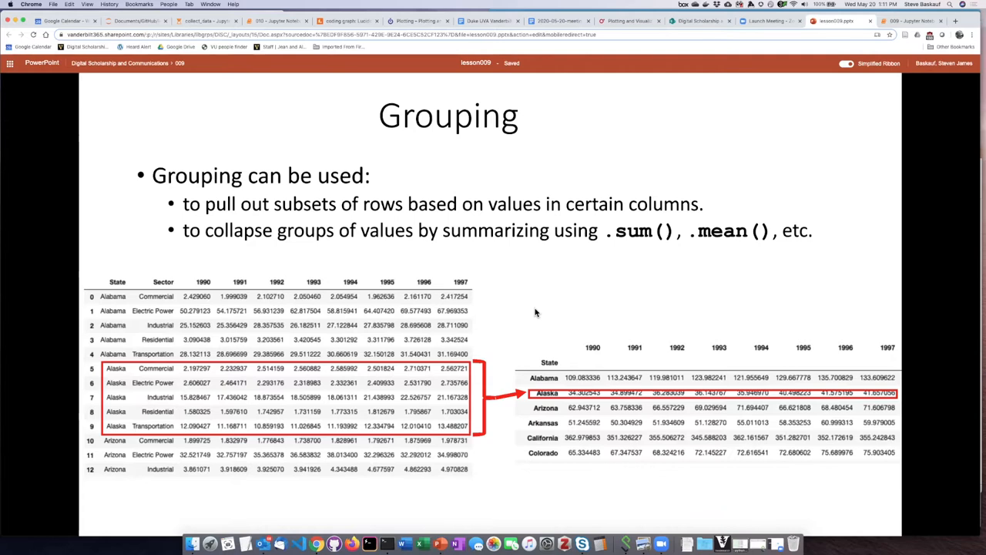
mouse_move(505, 289)
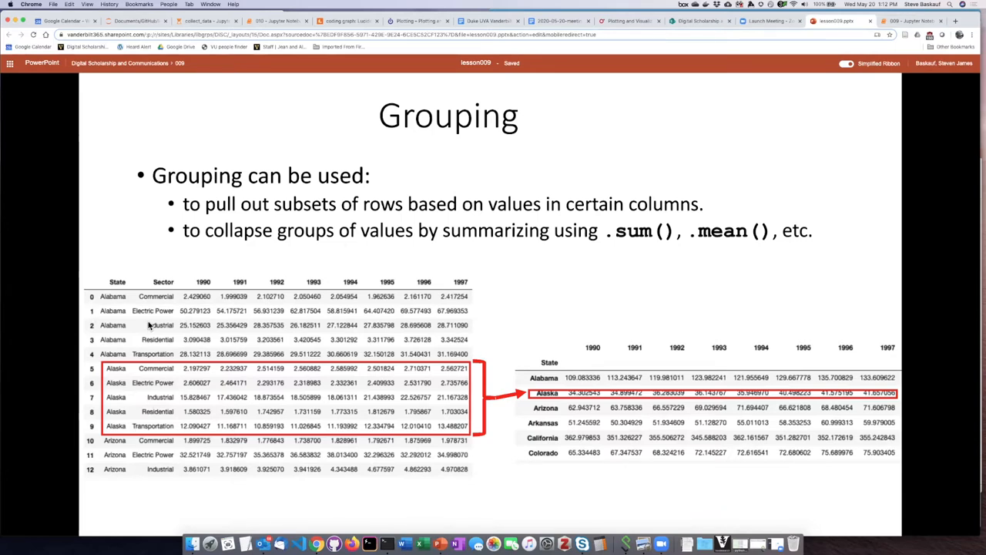
mouse_move(157, 324)
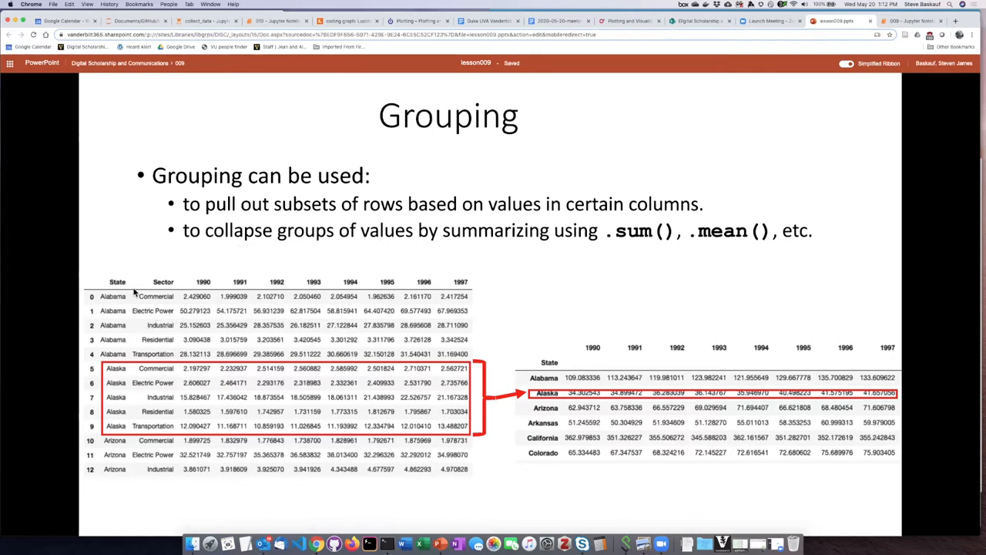
mouse_move(204, 284)
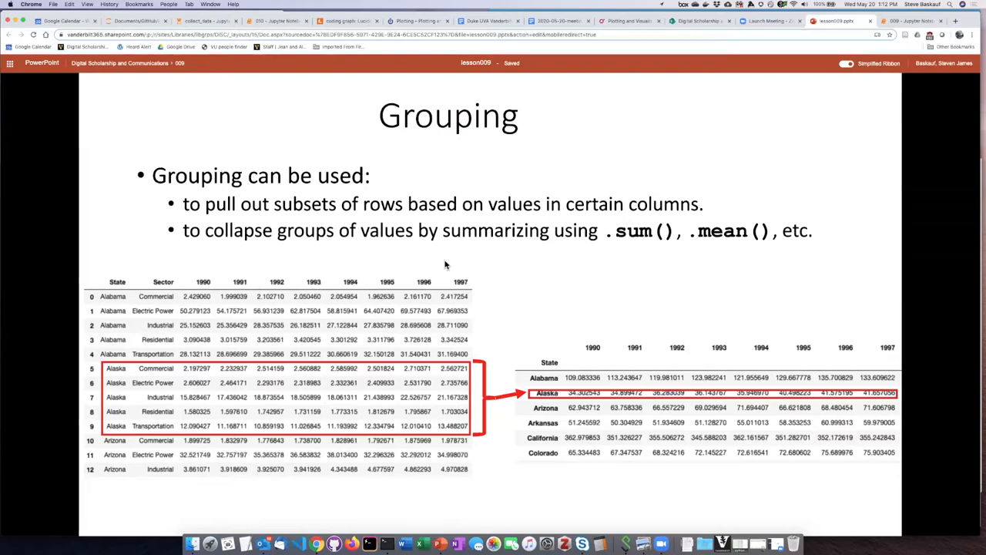
mouse_move(521, 259)
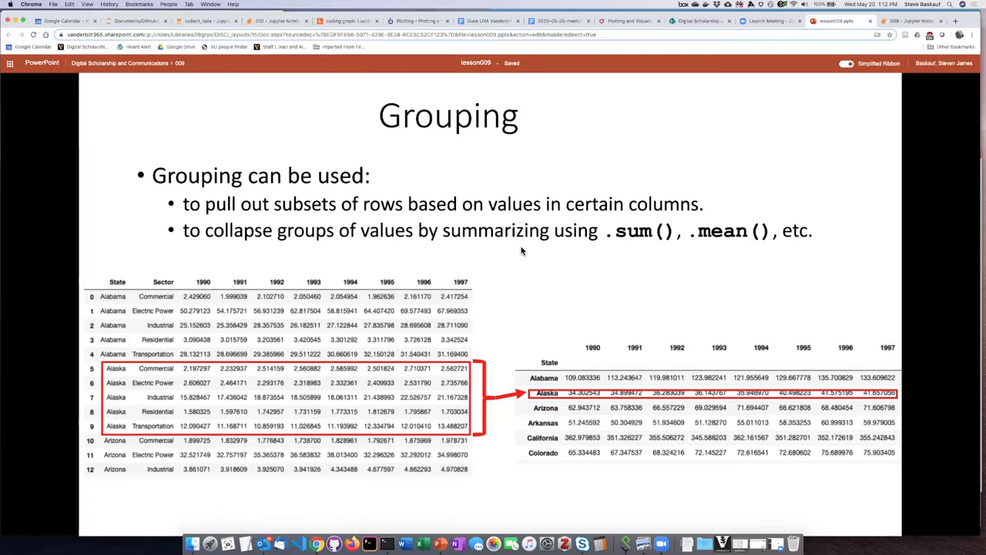
mouse_move(518, 250)
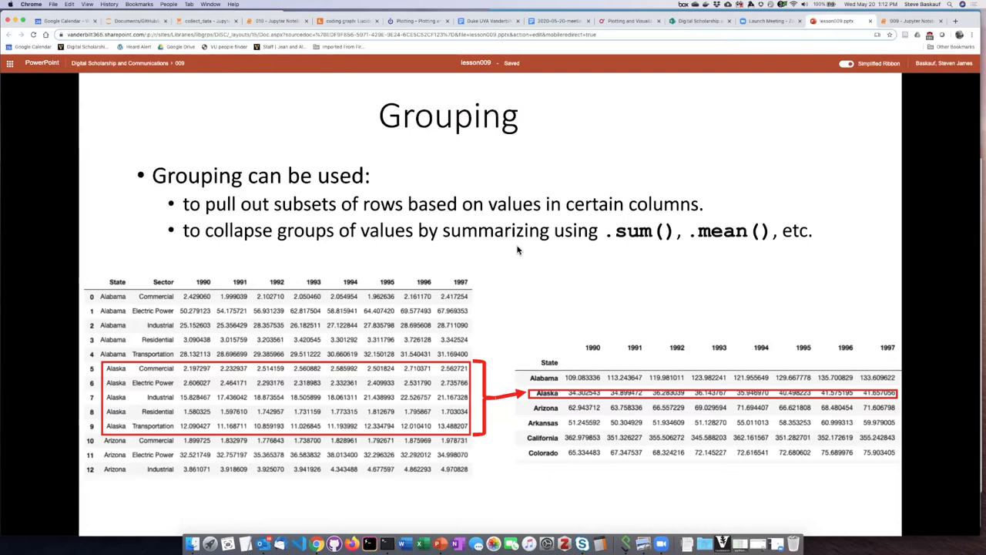
mouse_move(576, 247)
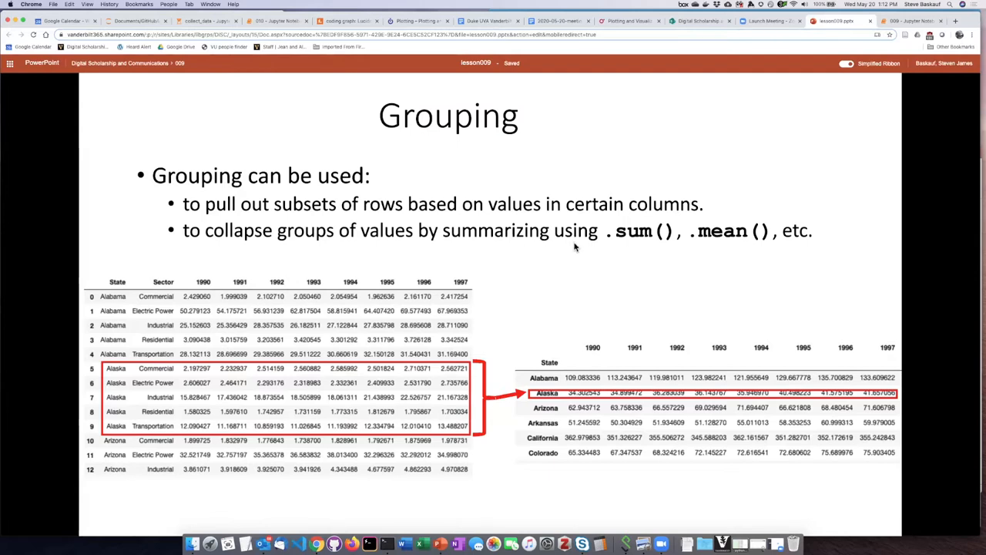
mouse_move(771, 246)
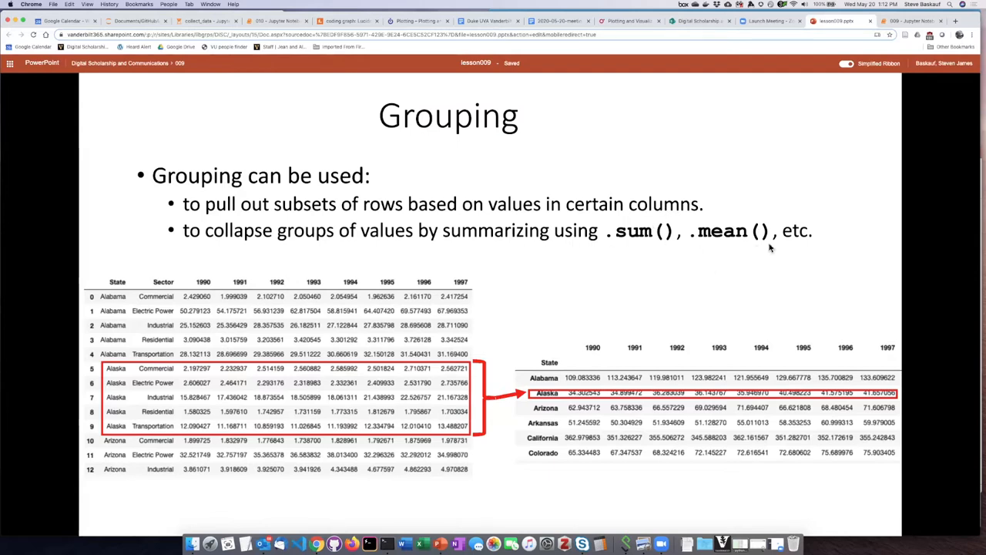
mouse_move(737, 260)
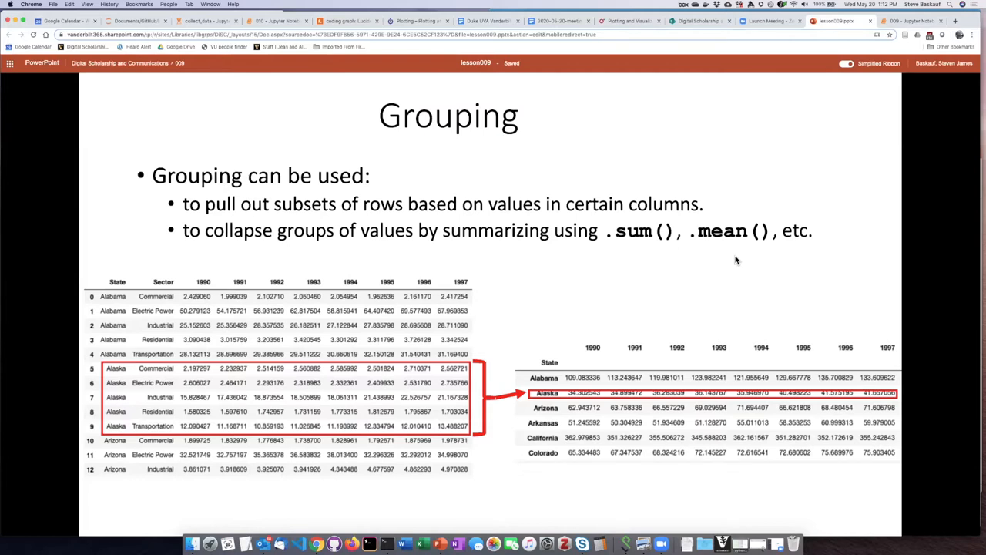
mouse_move(710, 269)
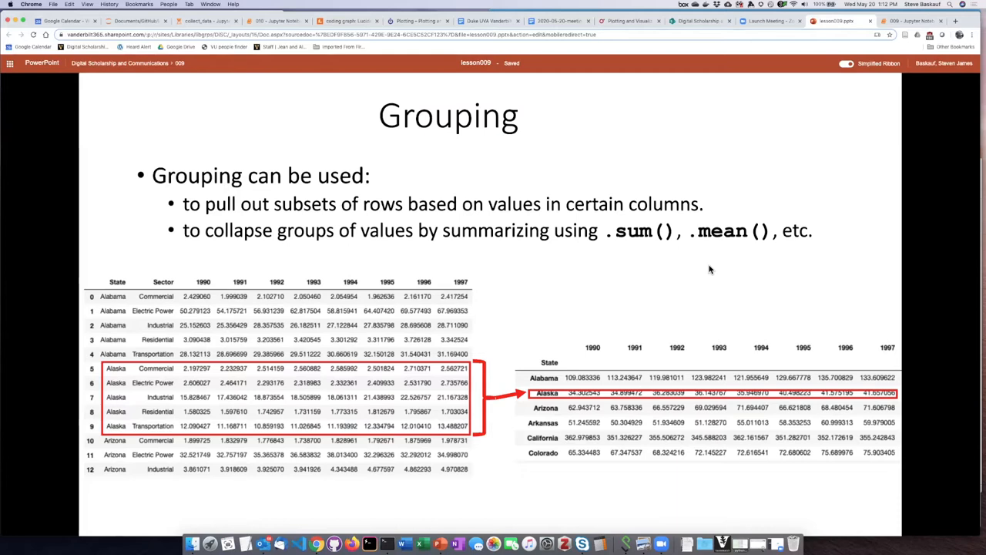
mouse_move(290, 422)
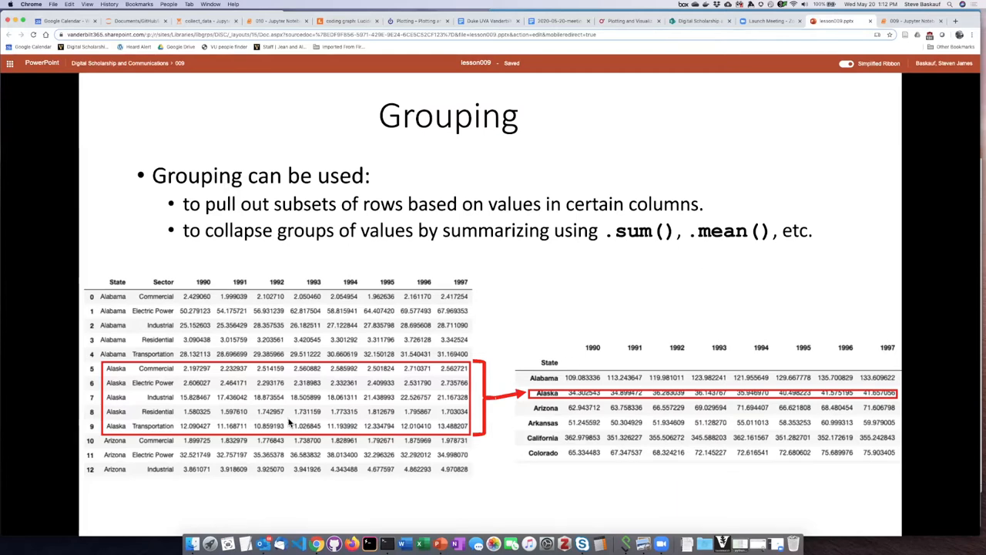
mouse_move(133, 419)
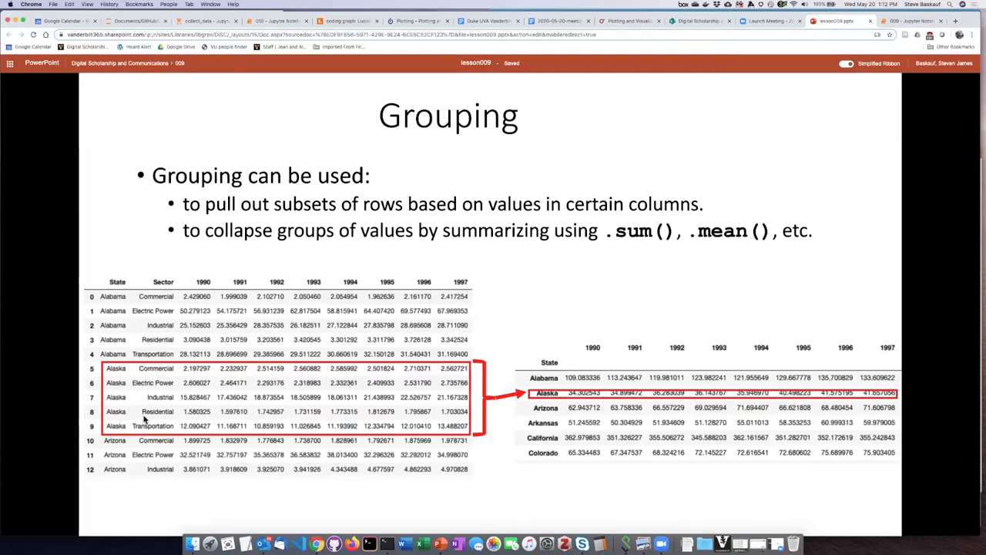
mouse_move(154, 382)
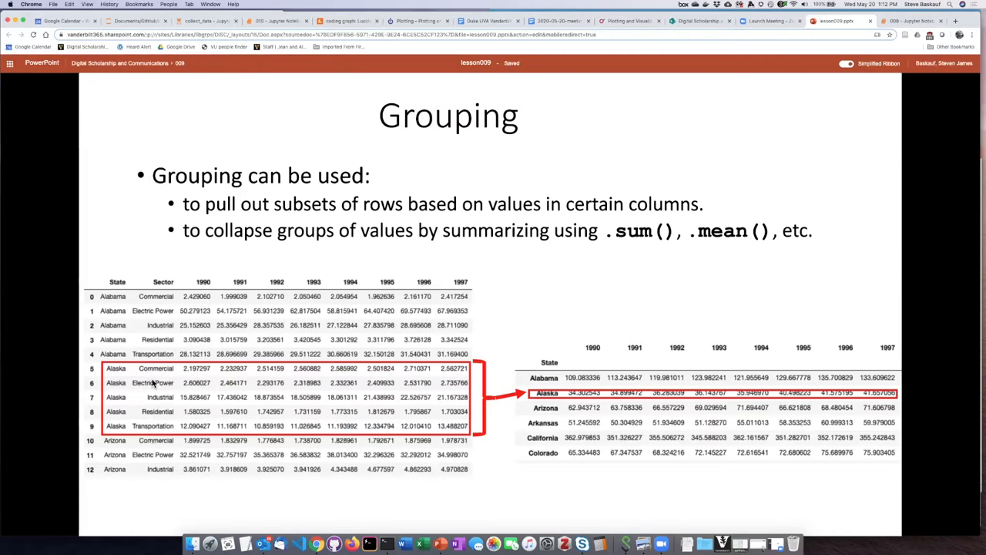
mouse_move(157, 422)
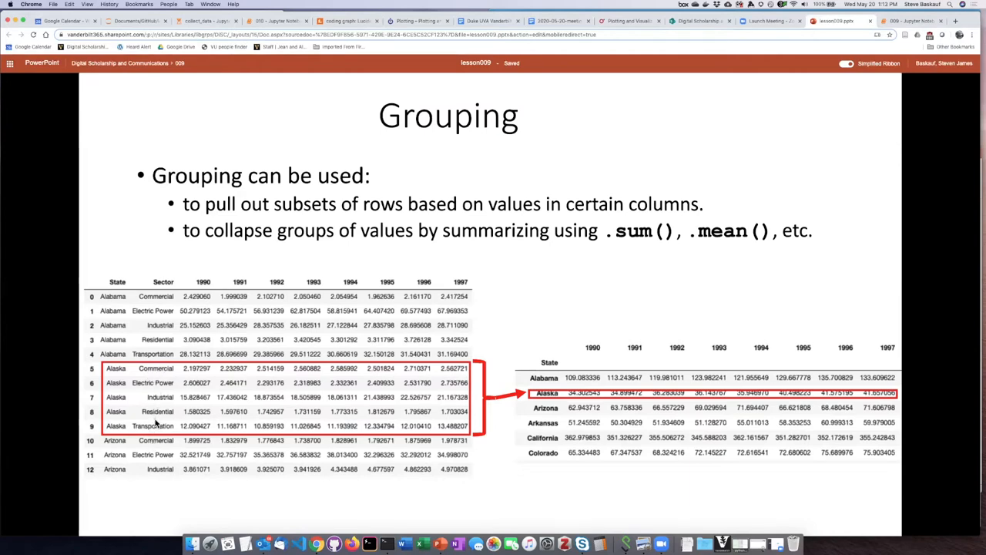
mouse_move(175, 413)
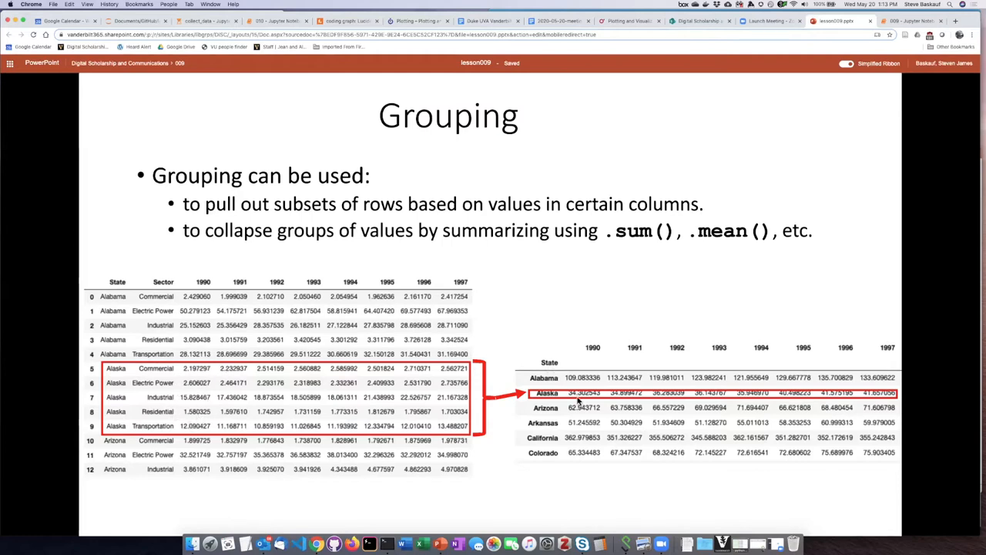
mouse_move(595, 385)
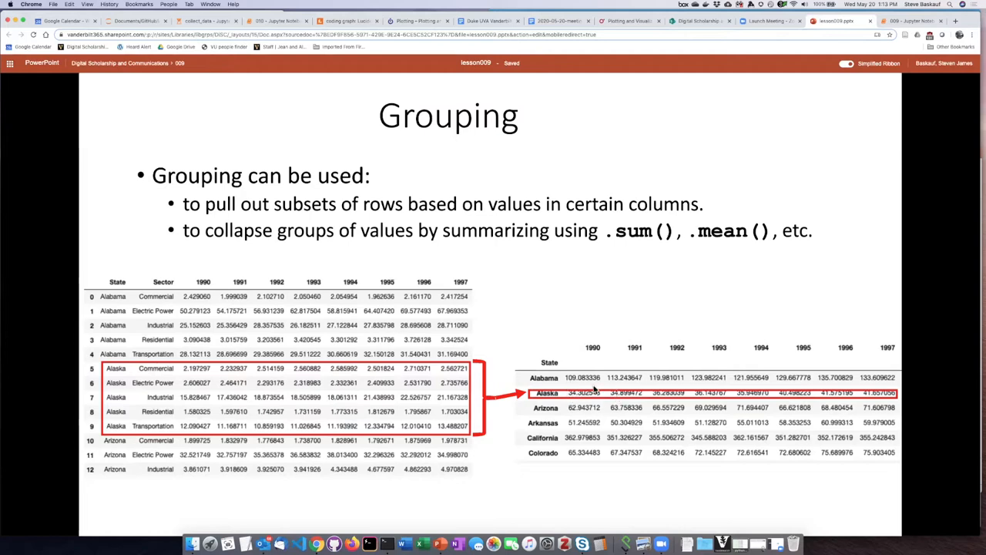
mouse_move(664, 395)
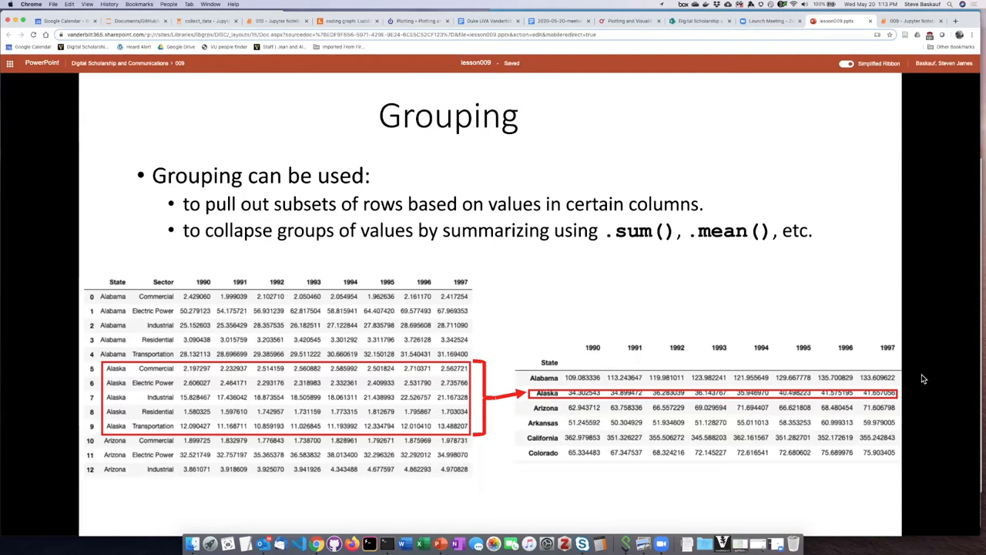
mouse_move(543, 314)
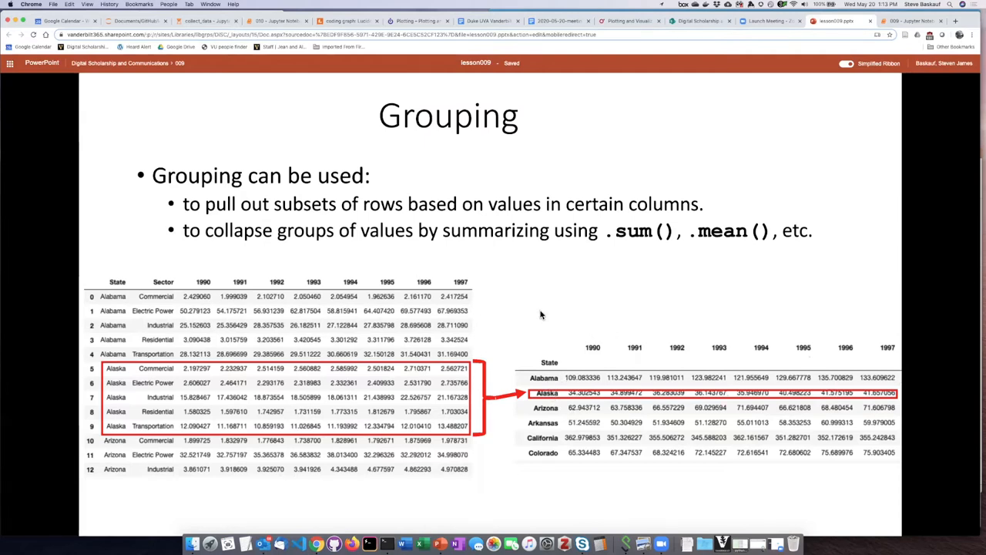
mouse_move(539, 312)
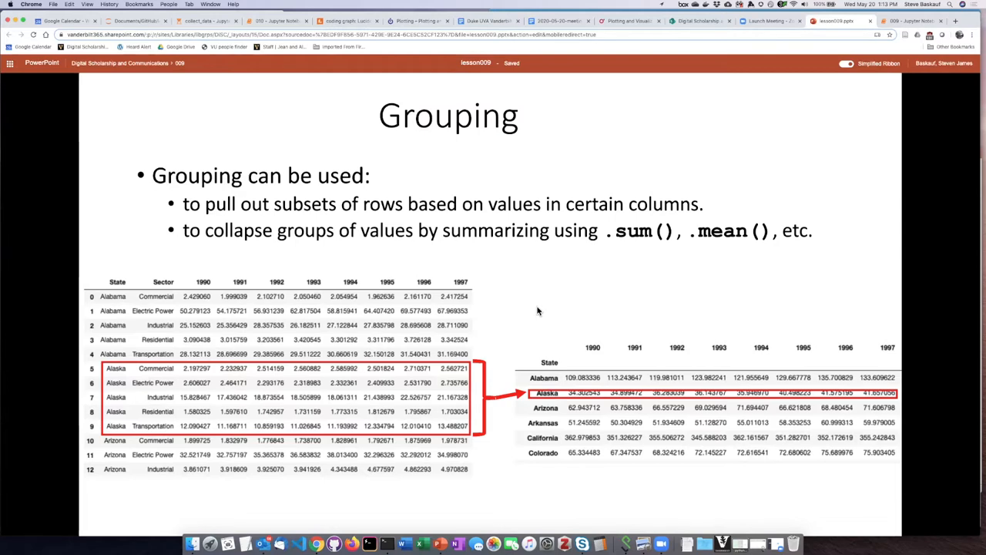
mouse_move(534, 308)
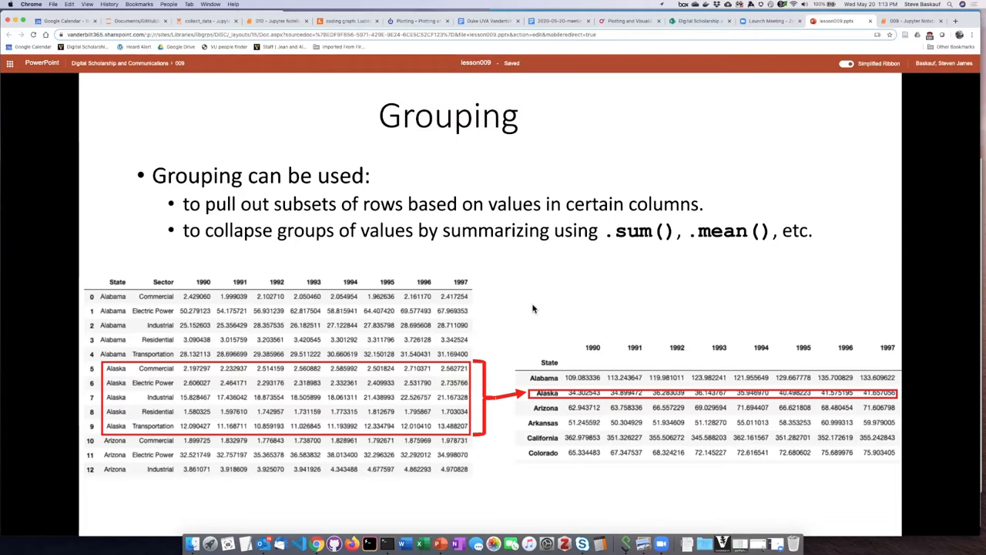
mouse_move(534, 300)
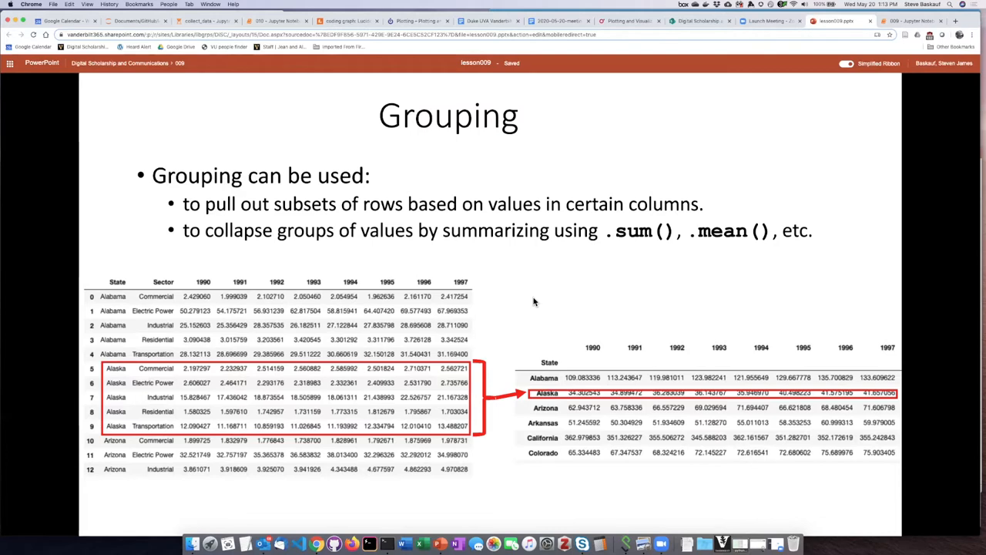
mouse_move(533, 290)
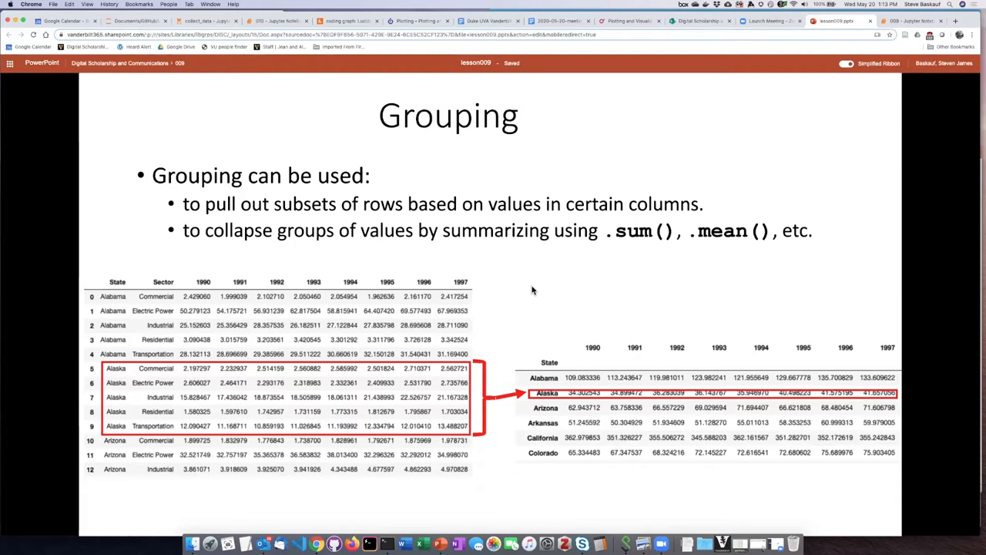
mouse_move(538, 289)
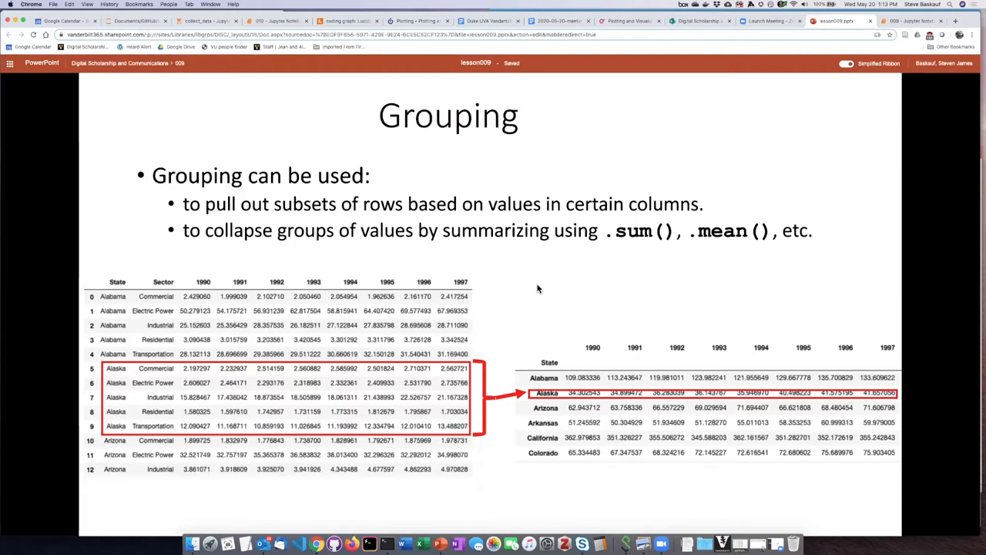
mouse_move(662, 252)
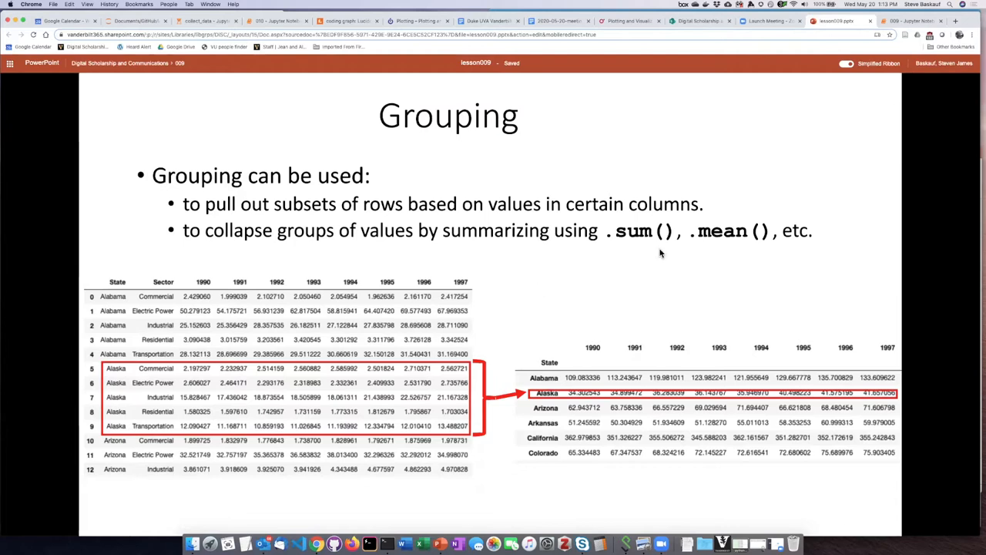
mouse_move(640, 245)
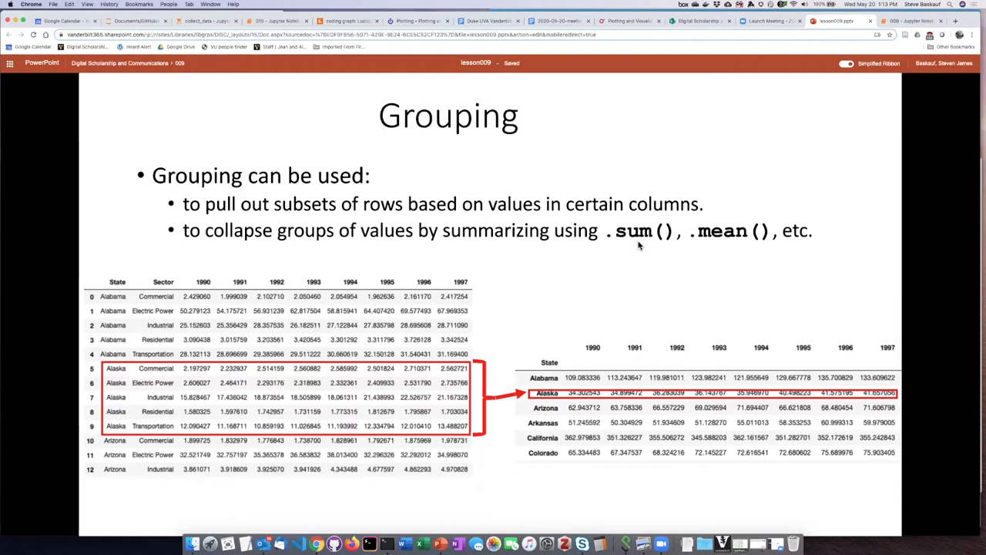
mouse_move(706, 252)
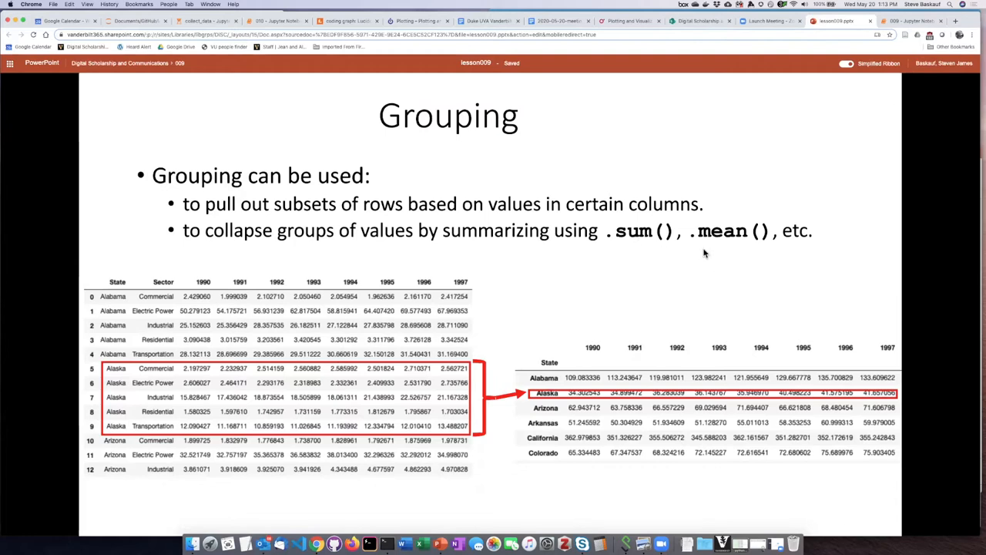
mouse_move(709, 253)
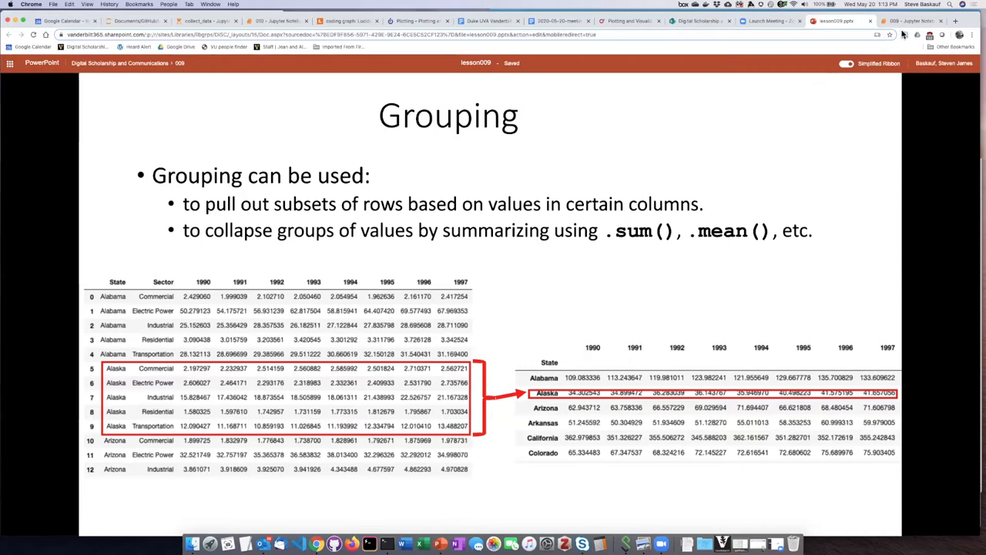
Switch from the PowerPoint Grouping slide to the Jupyter notebook 009 browser tab.
click(912, 22)
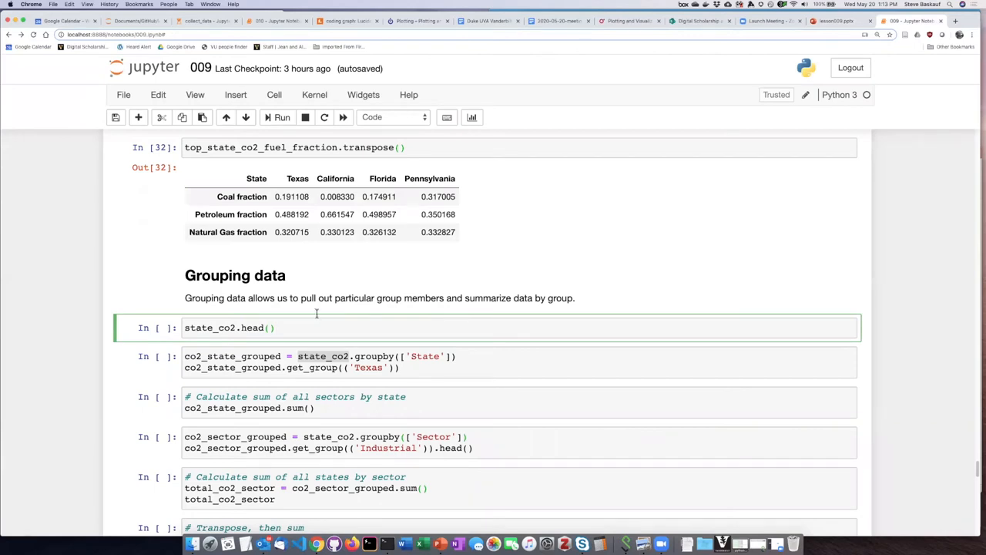
mouse_move(283, 117)
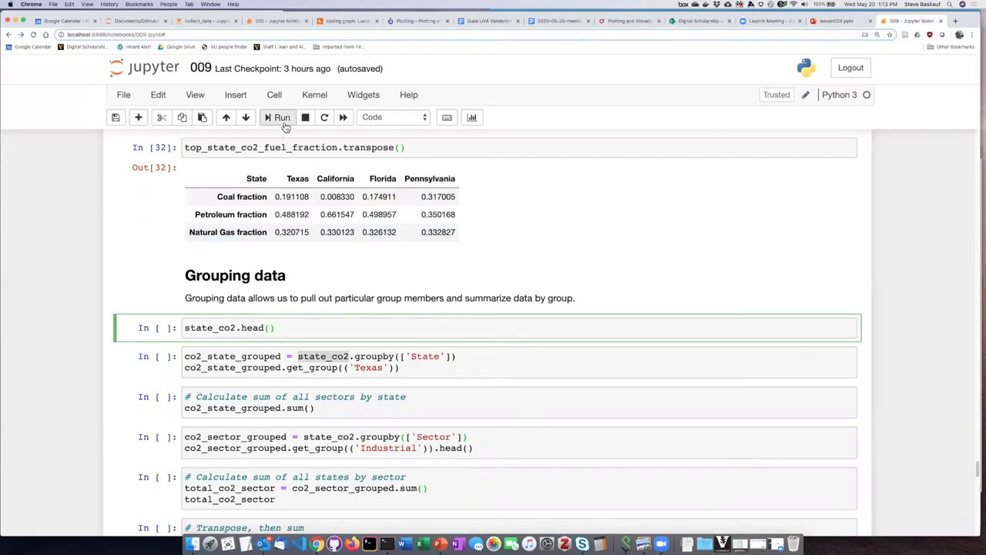
Run state_co2.head() and the groupby('State').get_group('Texas') cell showing Texas's five sector rows.
click(281, 117)
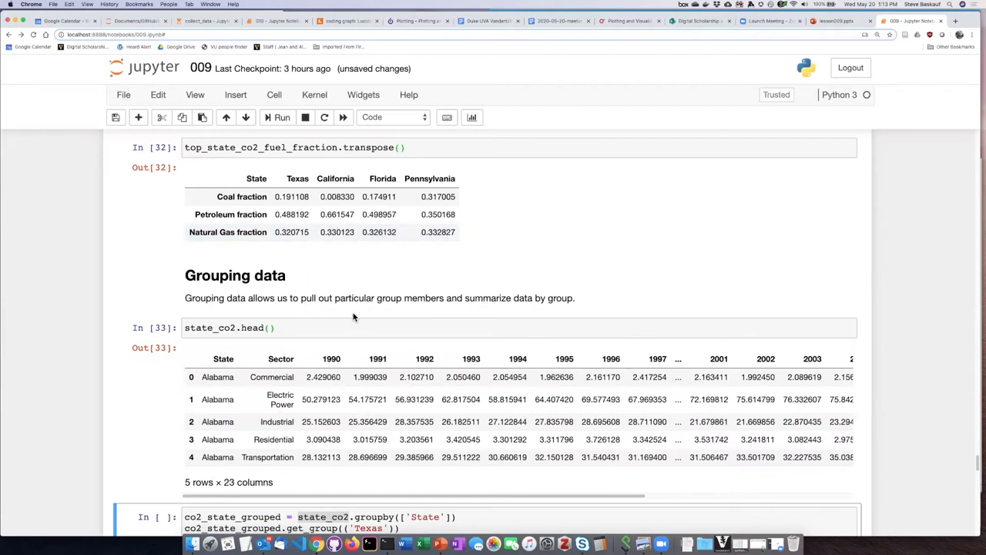
scroll(down, 3)
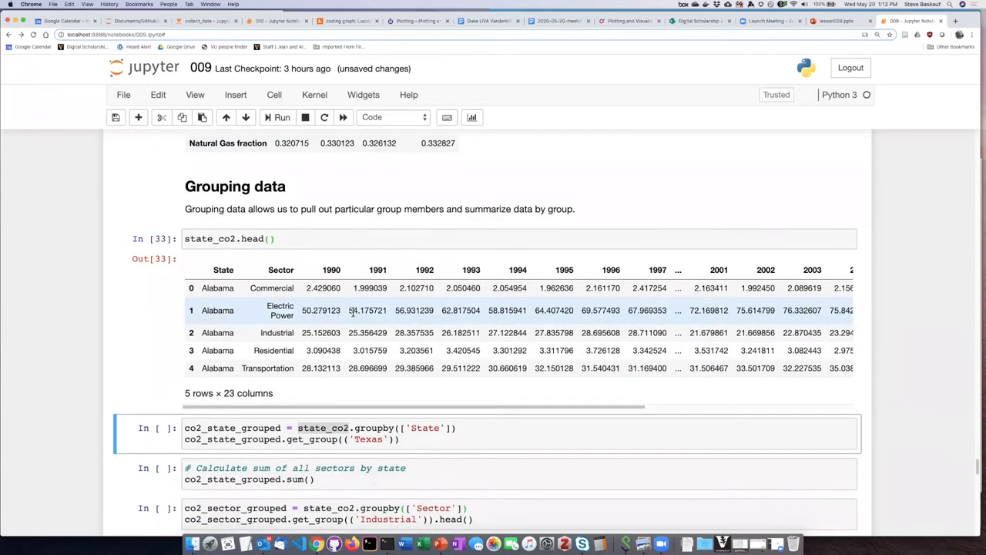
scroll(down, 3)
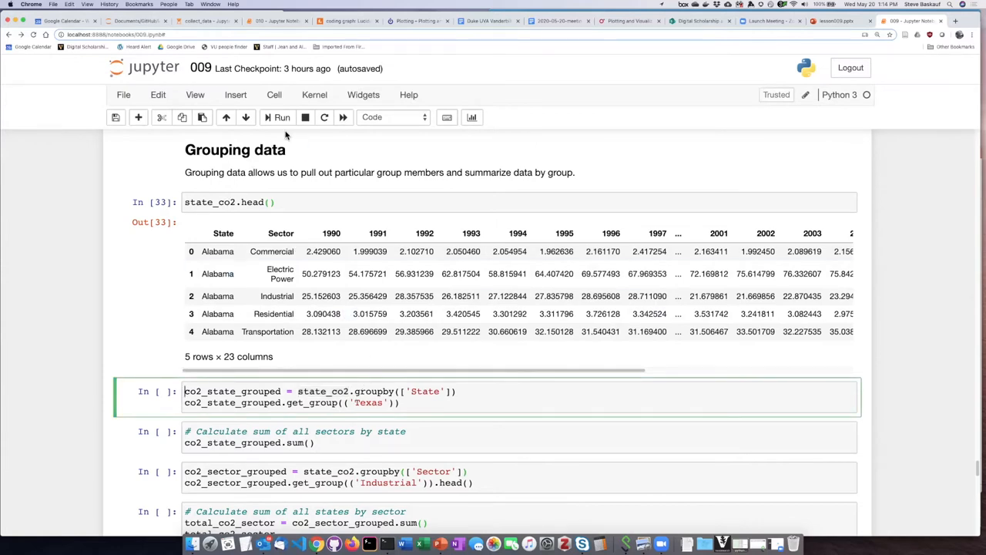
click(278, 117)
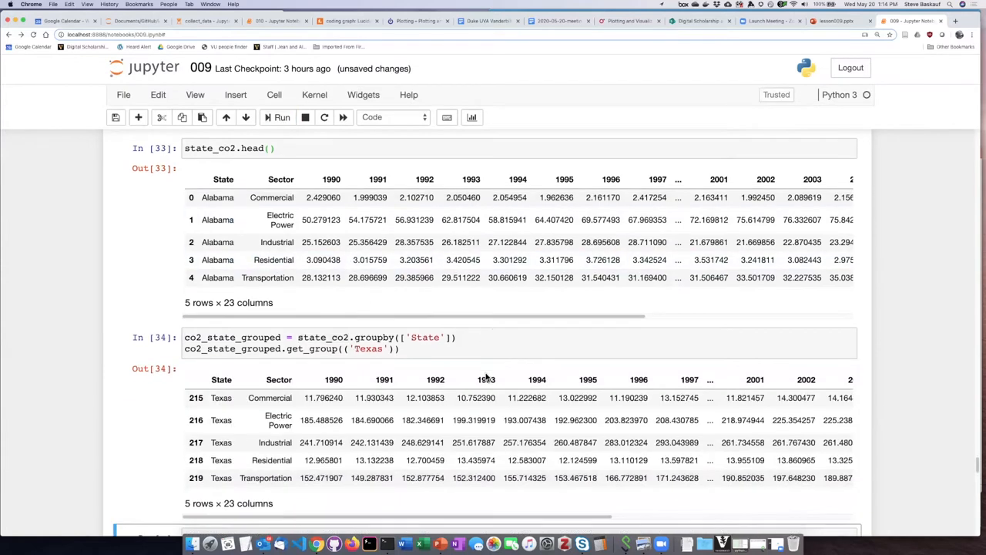
scroll(down, 3)
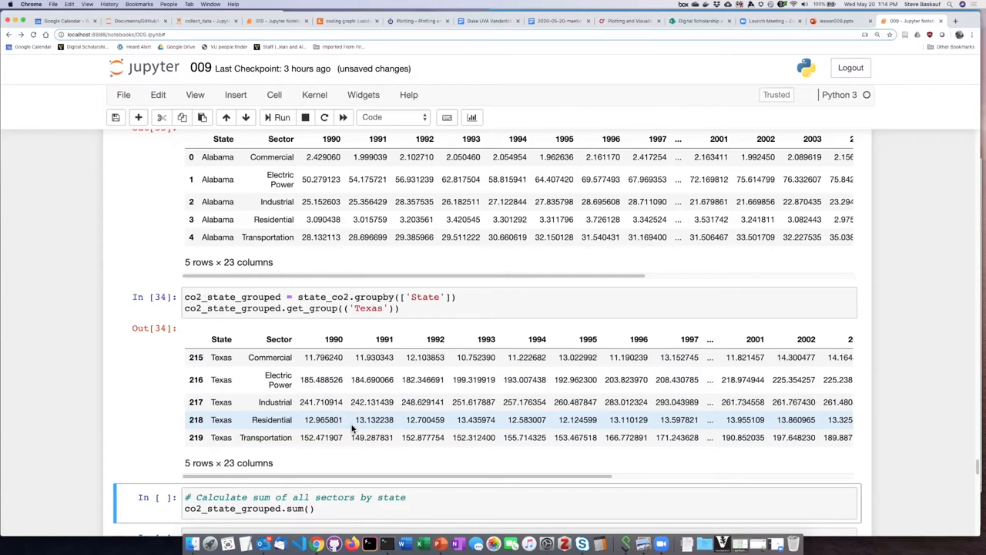
mouse_move(343, 407)
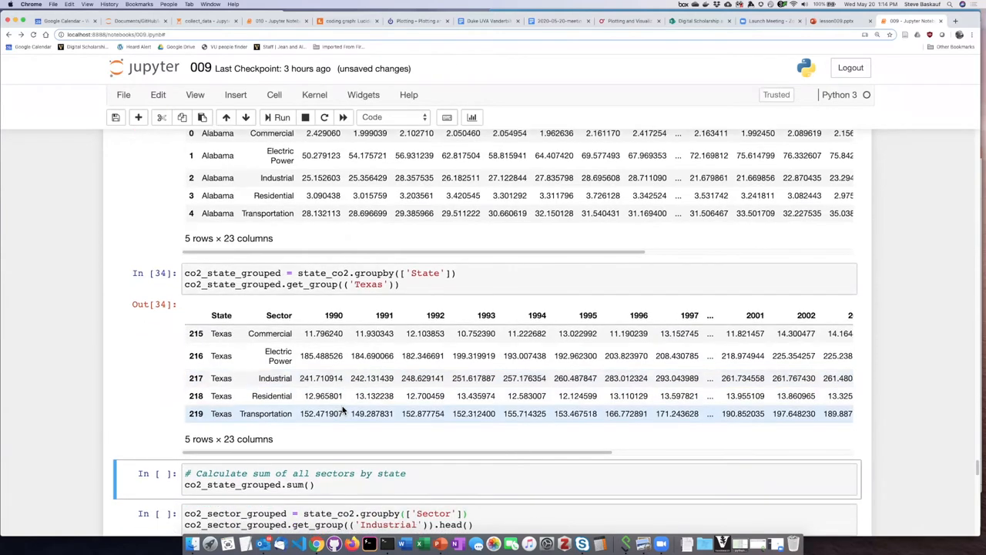
scroll(down, 3)
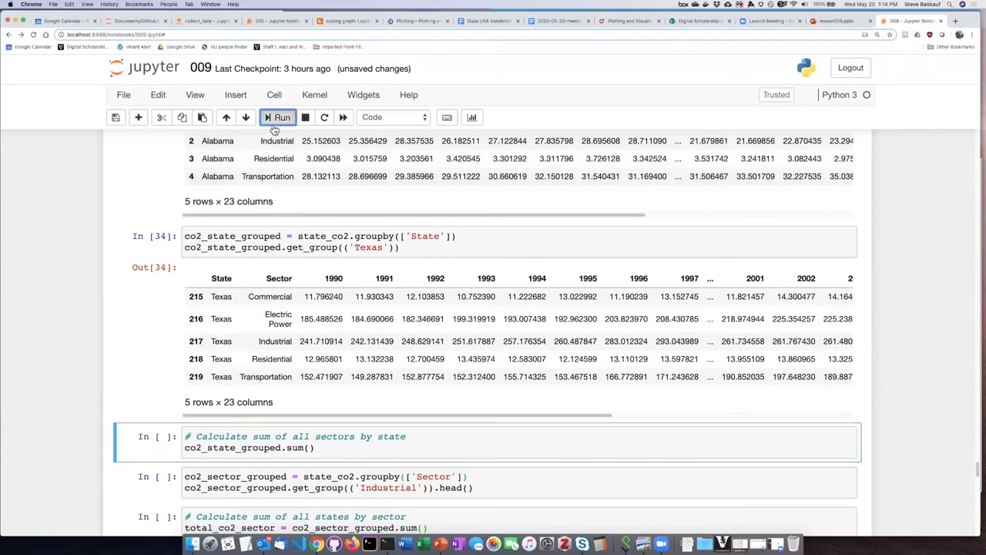
Run co2_state_grouped.sum() and review the 51-row by 21-column table of state totals.
click(278, 117)
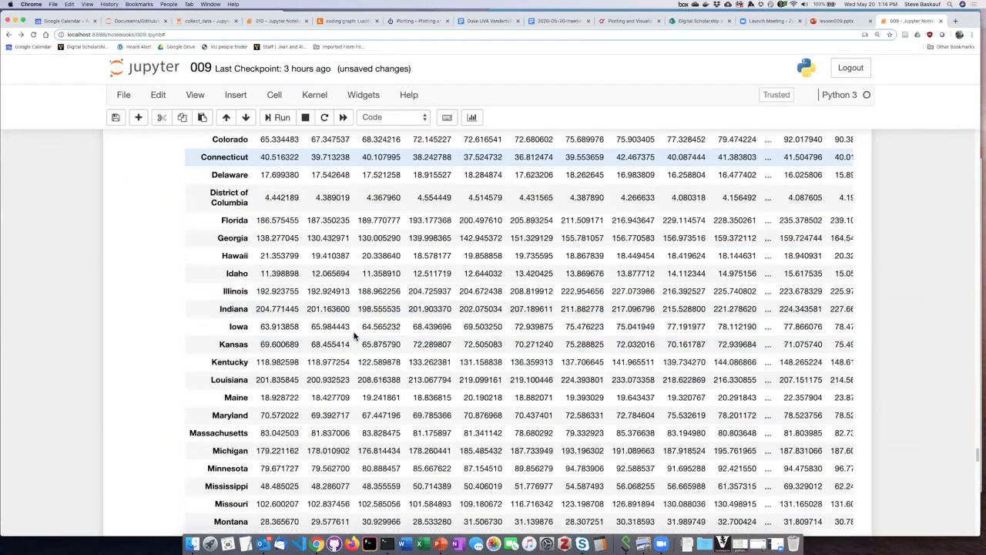
scroll(down, 3)
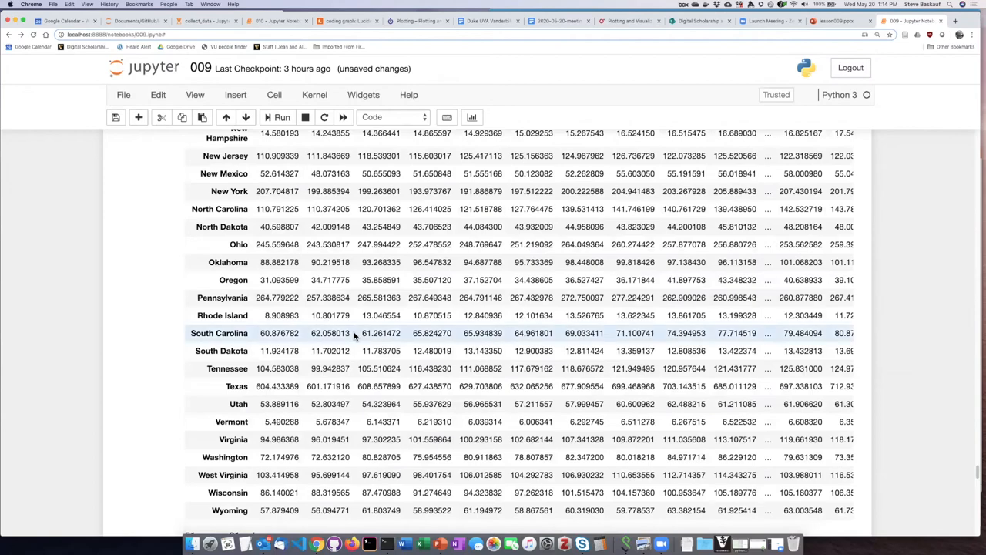
scroll(down, 3)
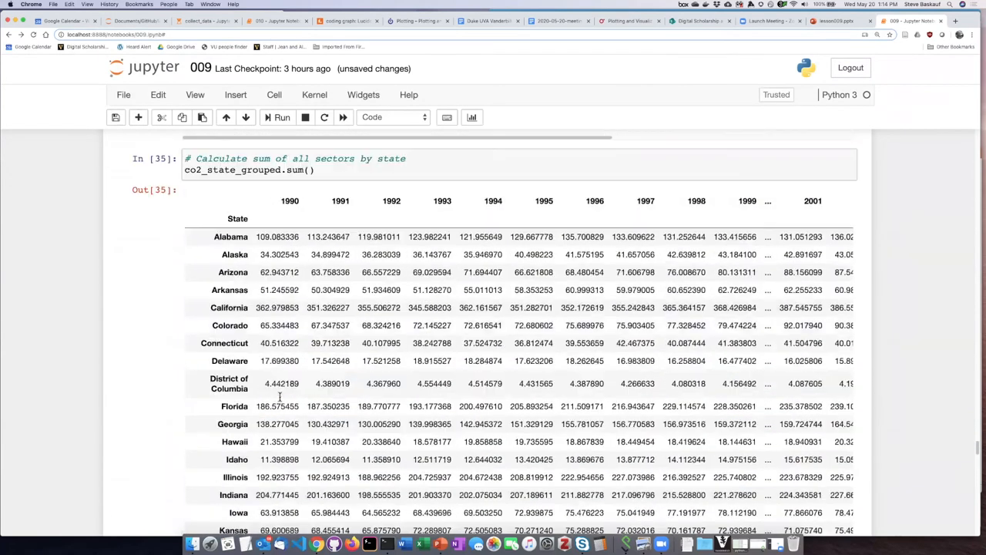
scroll(down, 3)
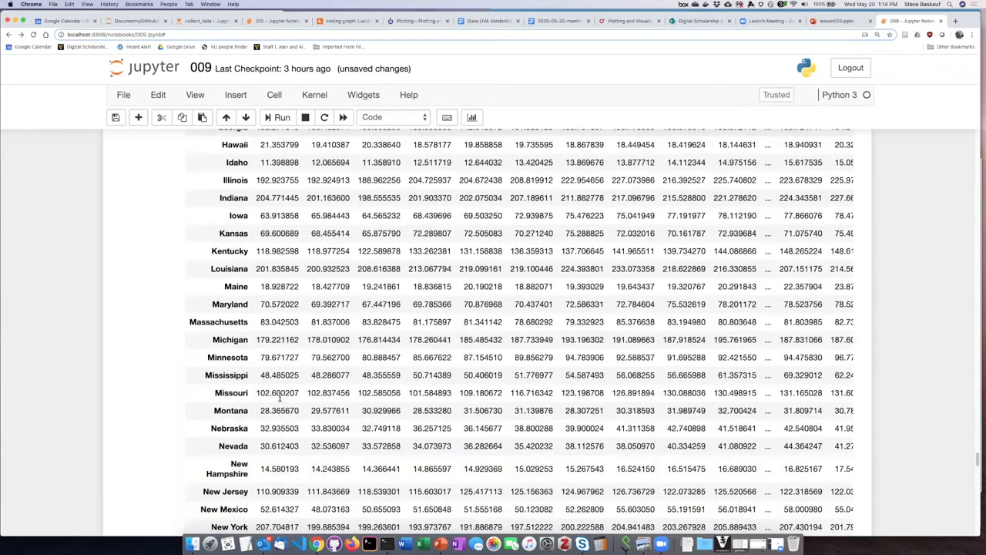
scroll(down, 3)
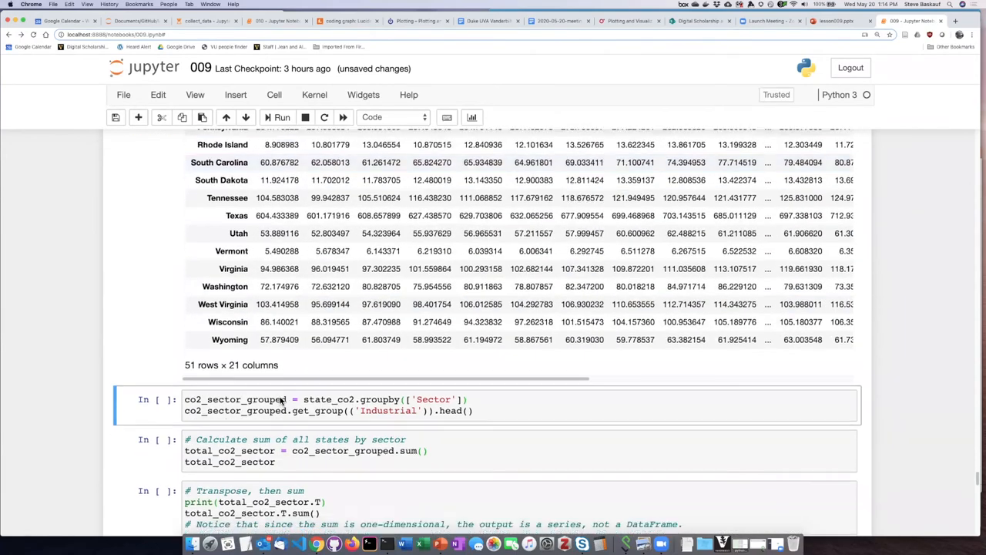
Review the get_group('Industrial').head() output of five Industrial rows and move to the sum-by-sector cell.
scroll(down, 3)
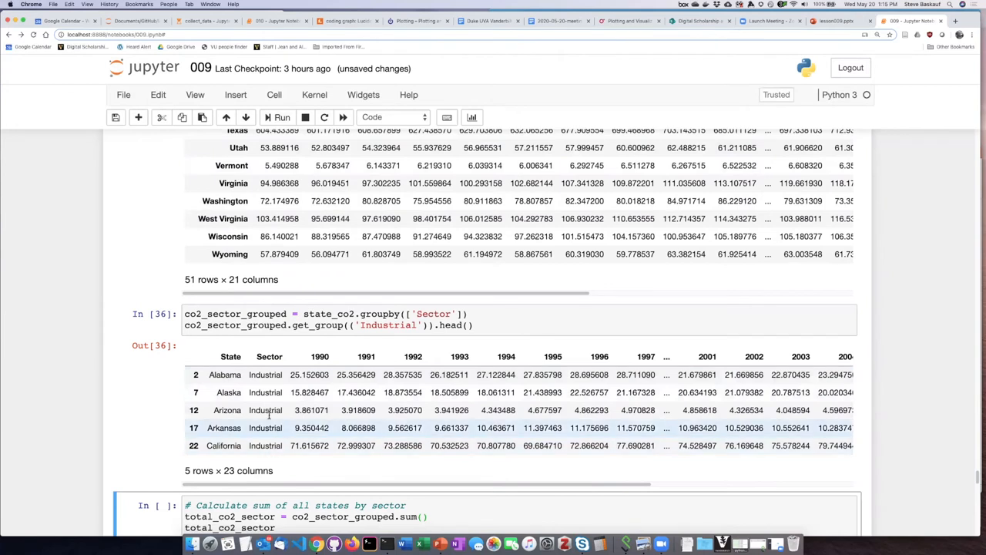
mouse_move(274, 444)
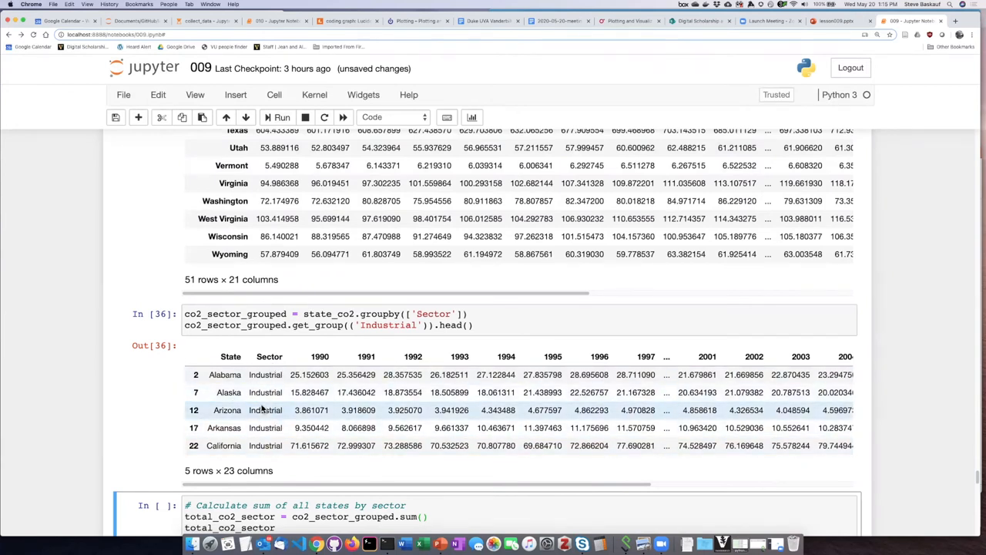
scroll(down, 3)
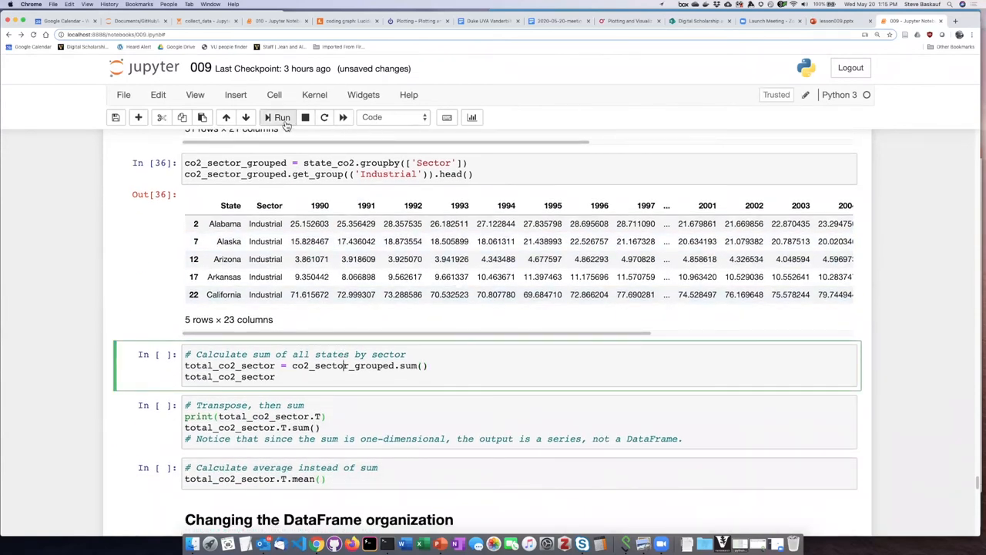
Run total_co2_sector = co2_sector_grouped.sum() giving a 5-row by 21-column sector totals table.
click(280, 117)
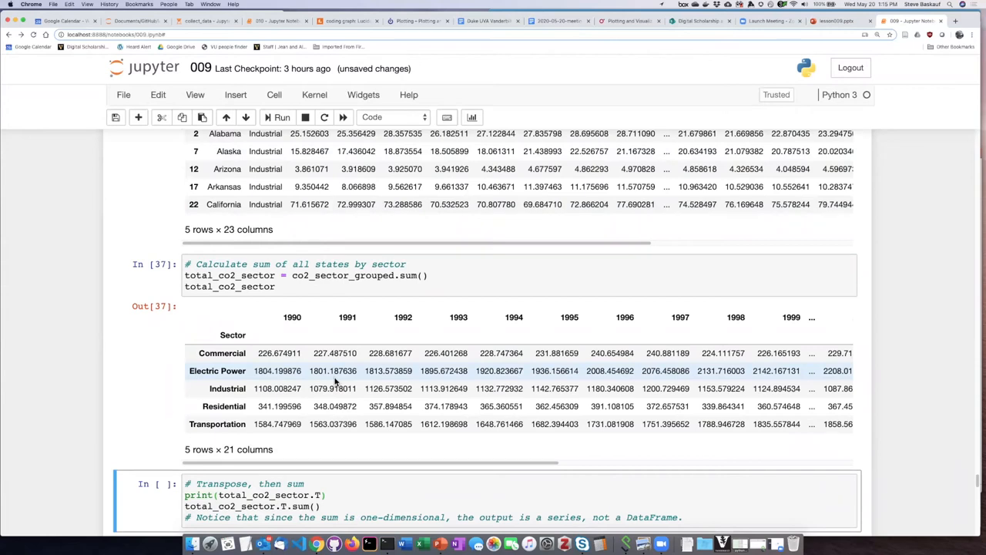
mouse_move(310, 383)
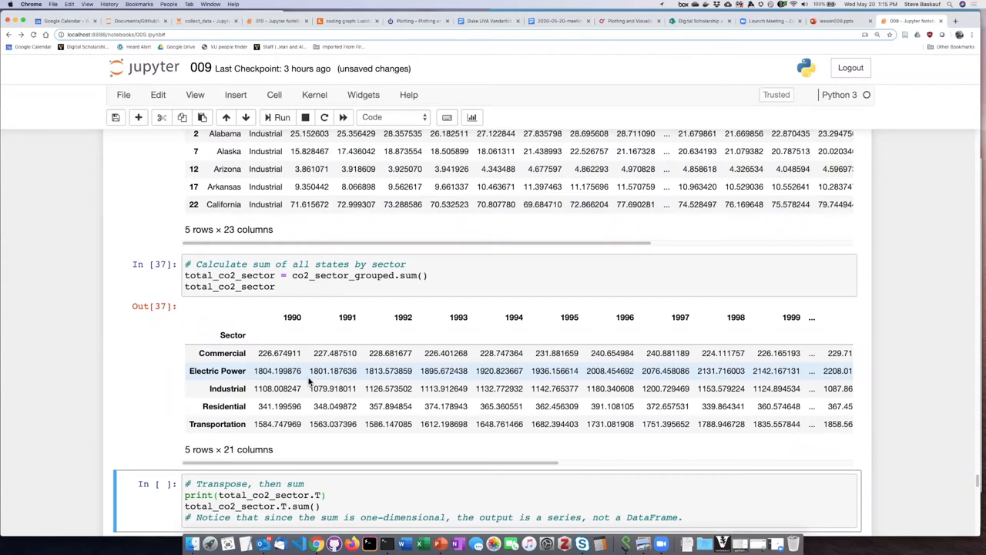
mouse_move(231, 418)
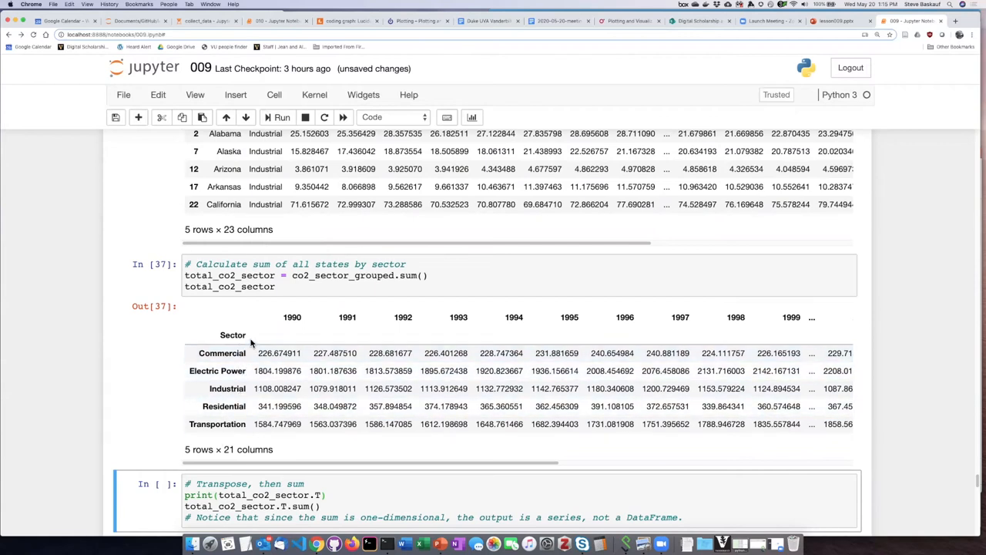
mouse_move(327, 364)
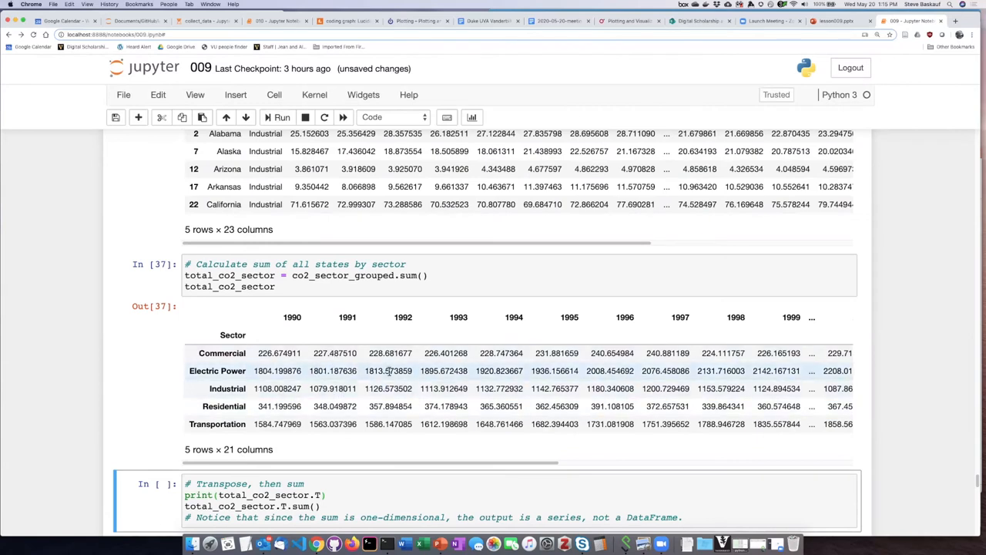
mouse_move(414, 414)
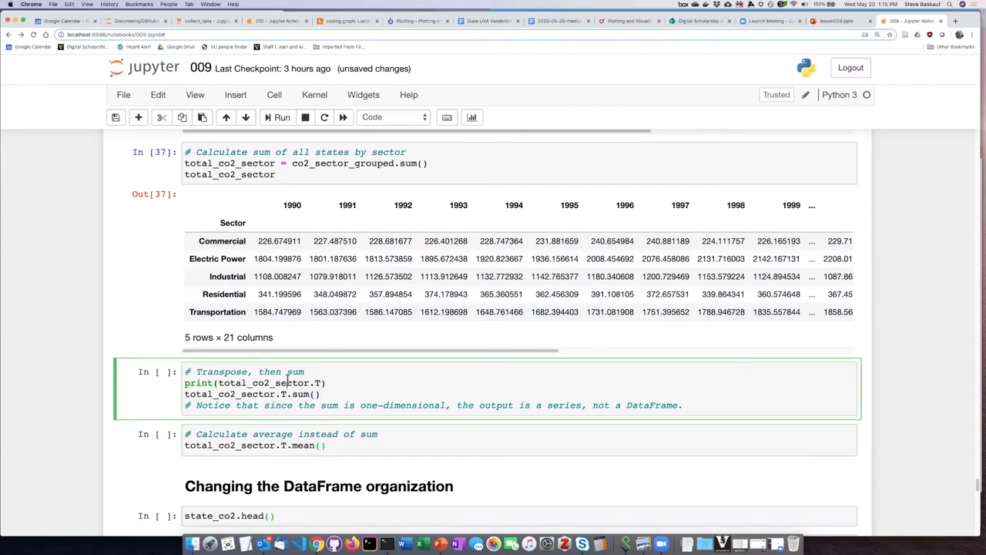
Run the transpose-then-sum cell and review the printed per-sector totals across years.
click(277, 117)
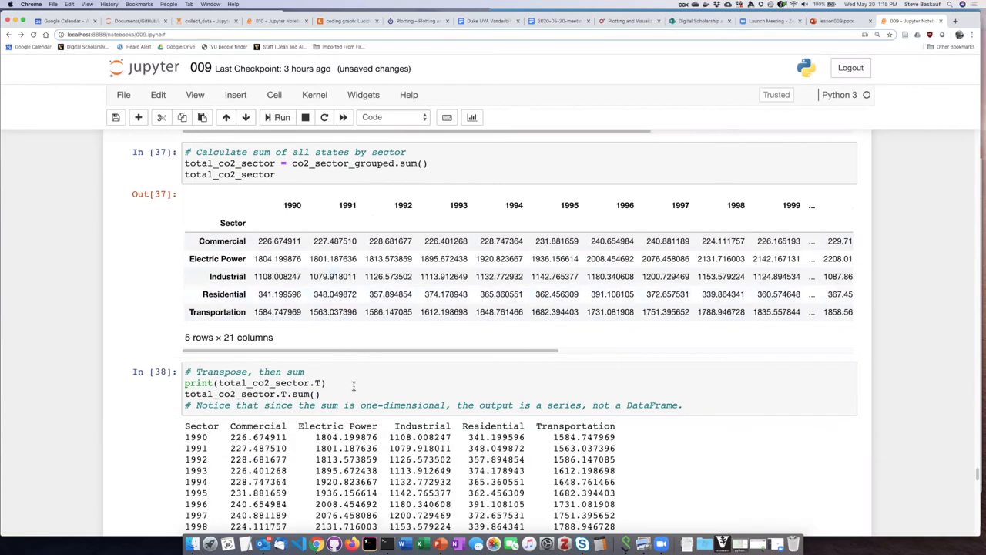
scroll(down, 3)
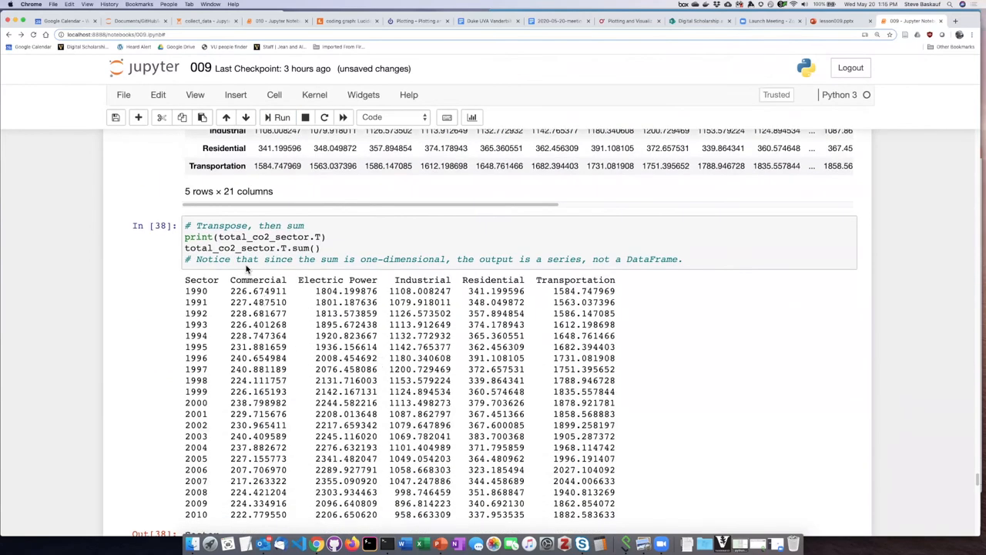
mouse_move(572, 369)
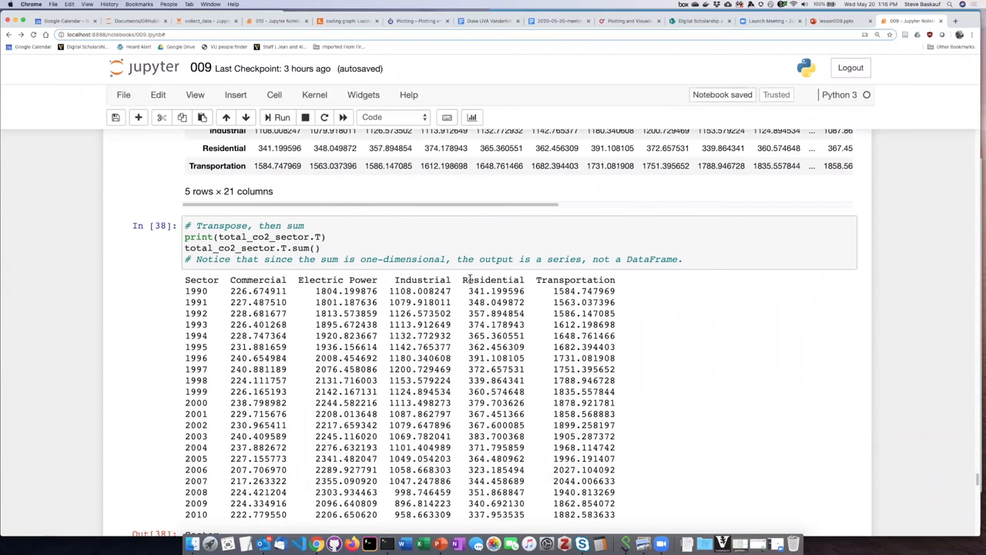
scroll(down, 3)
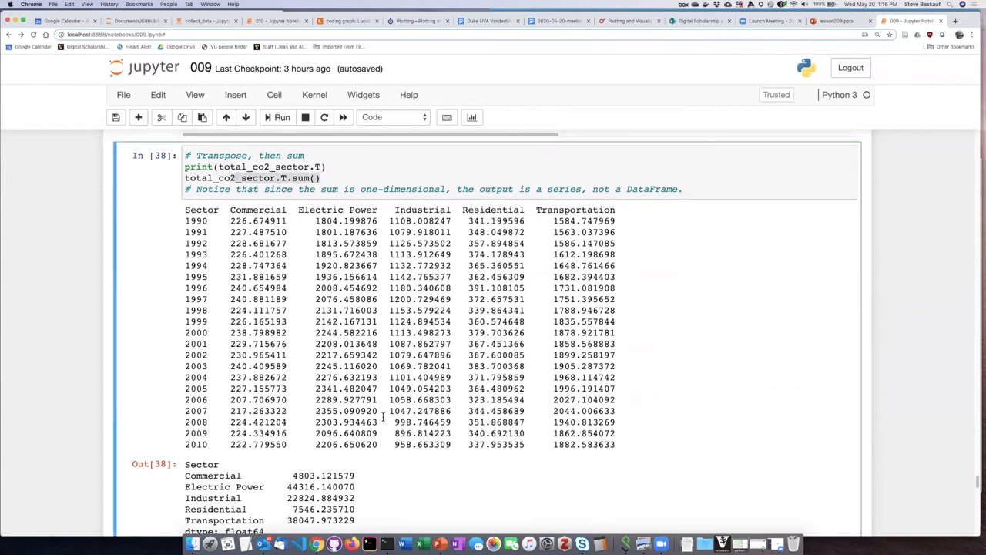
scroll(down, 3)
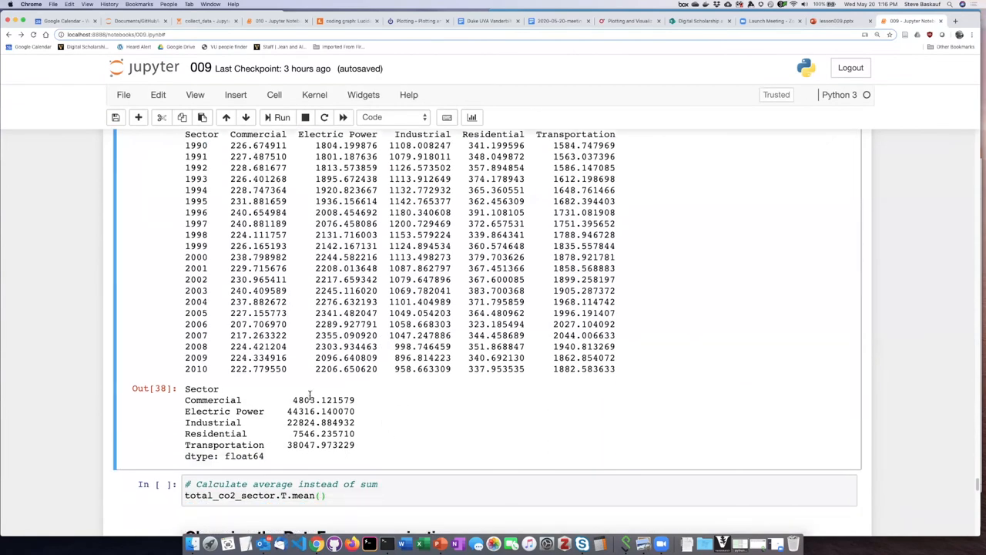
mouse_move(301, 412)
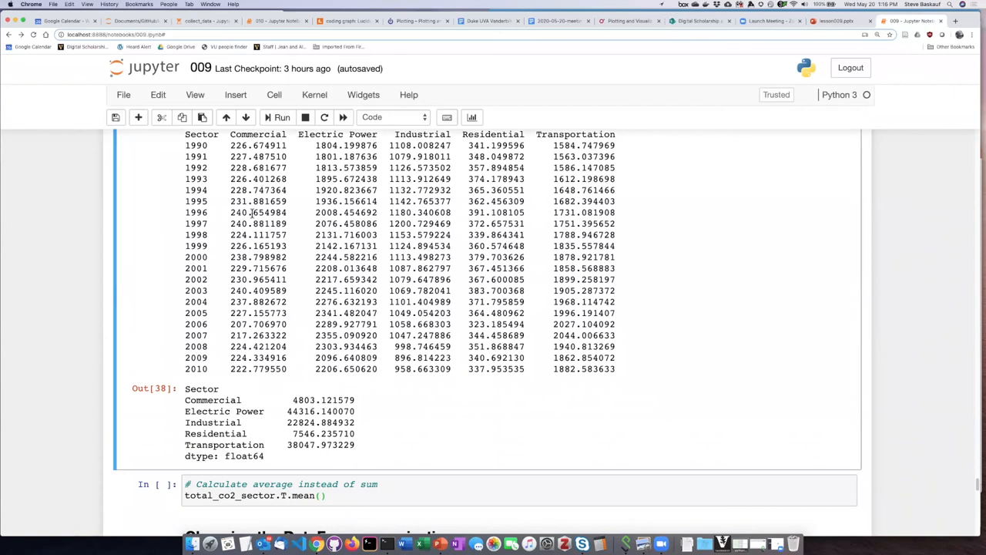
mouse_move(329, 370)
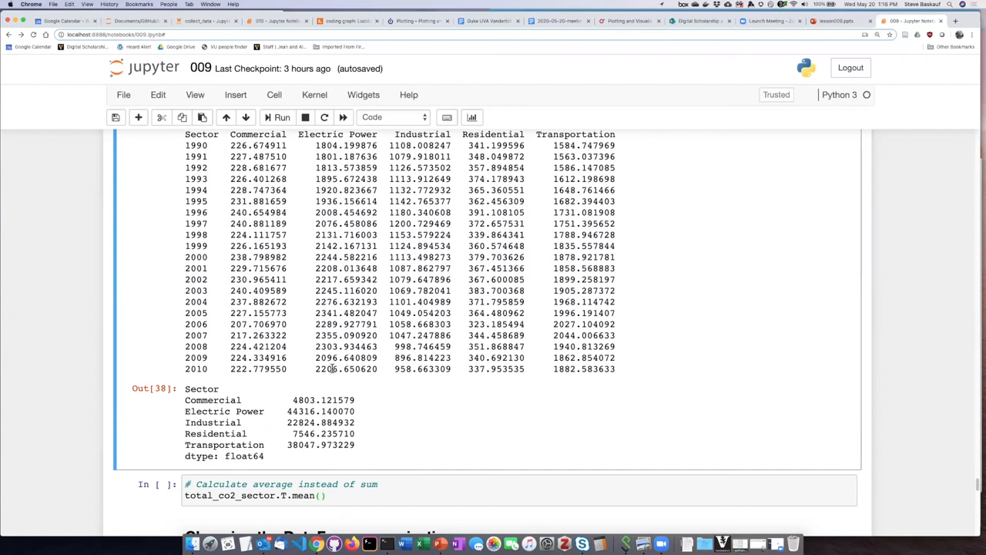
mouse_move(378, 438)
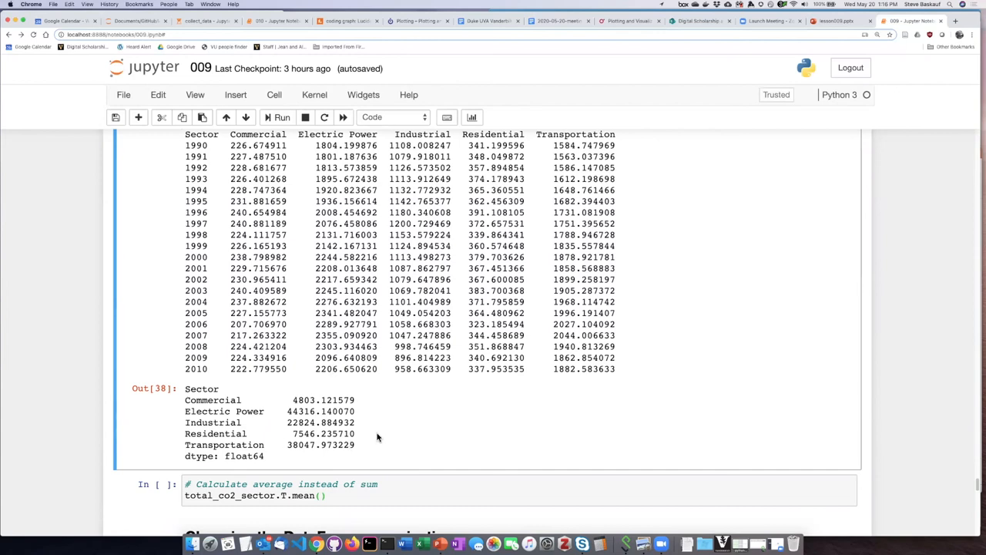
mouse_move(306, 434)
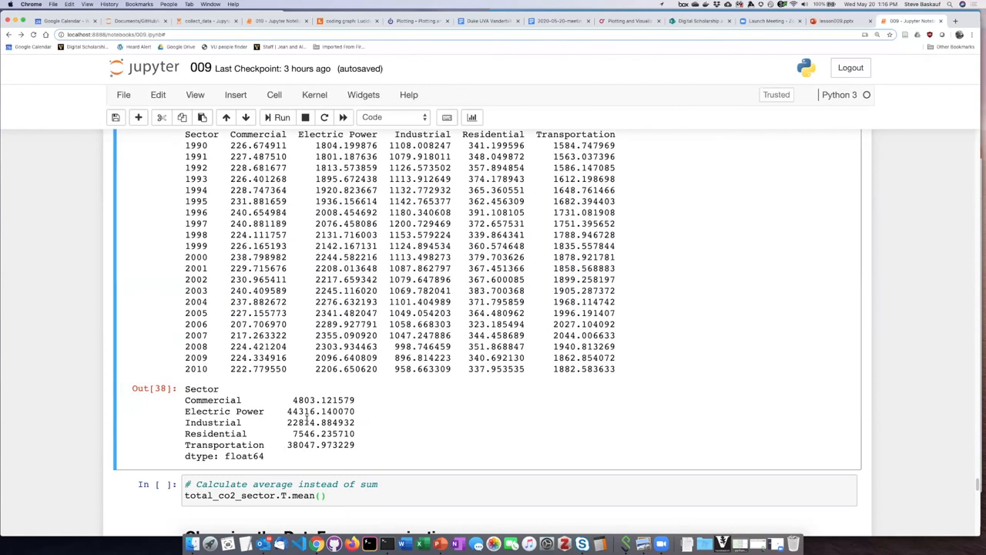
mouse_move(305, 463)
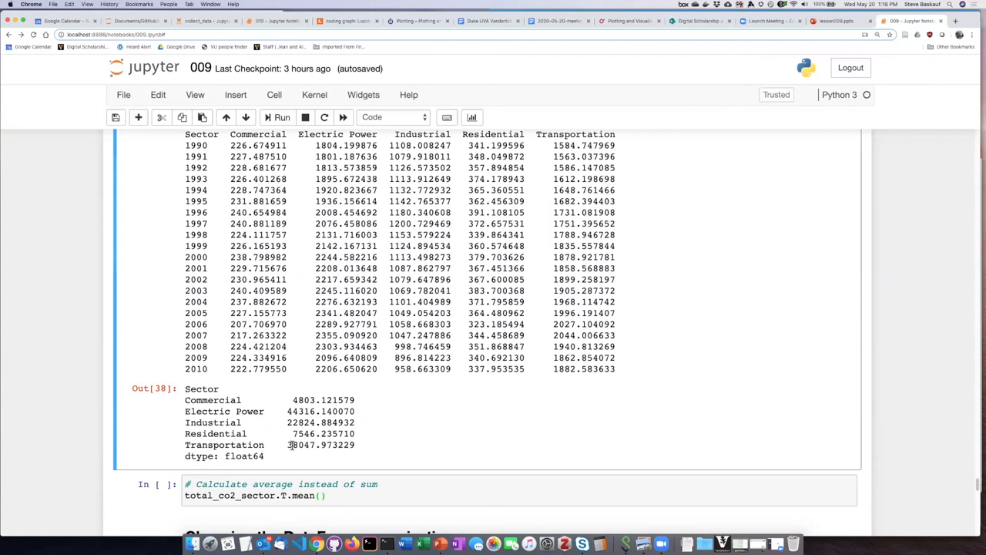
Run total_co2_sector.T.mean() to compute each sector's average emissions.
double_click(308, 444)
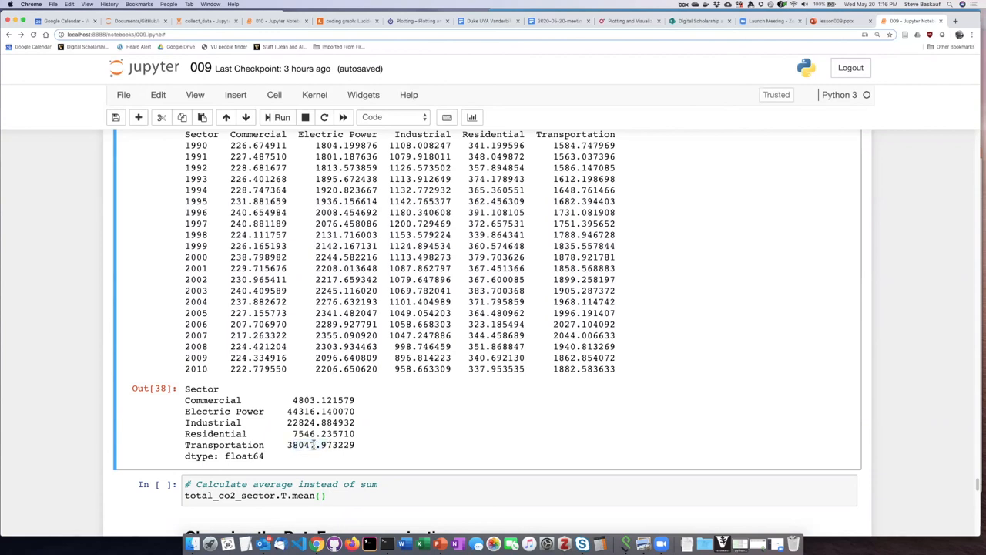
mouse_move(373, 438)
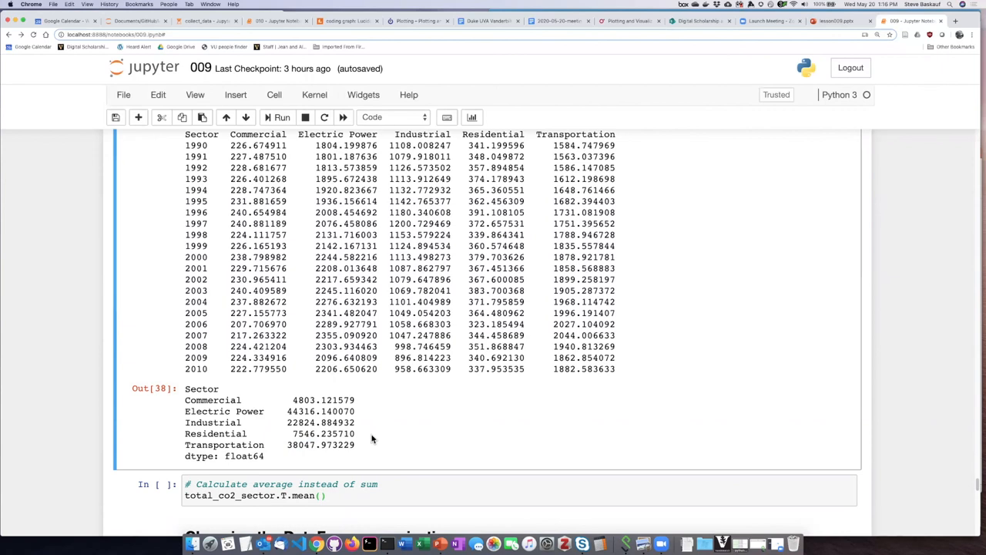
scroll(down, 3)
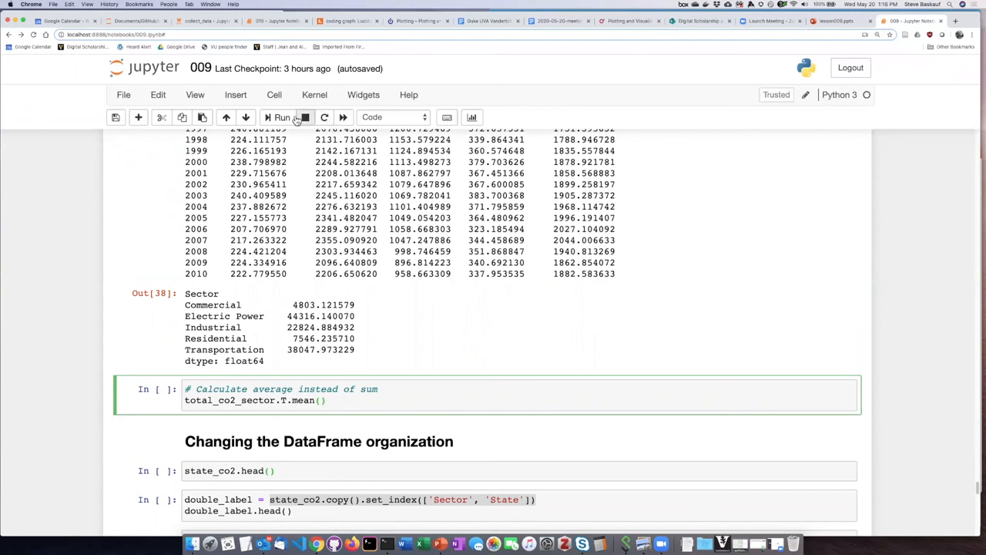
click(281, 117)
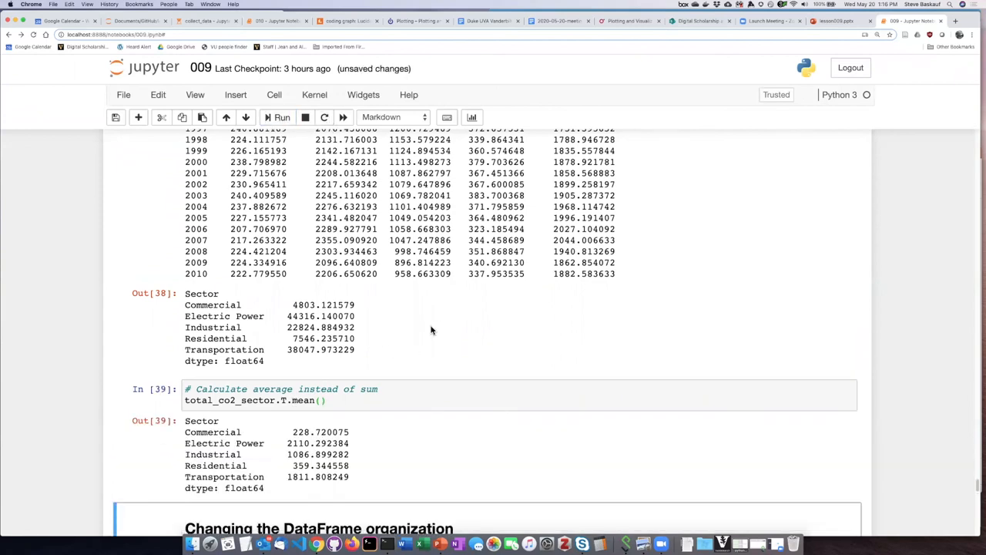